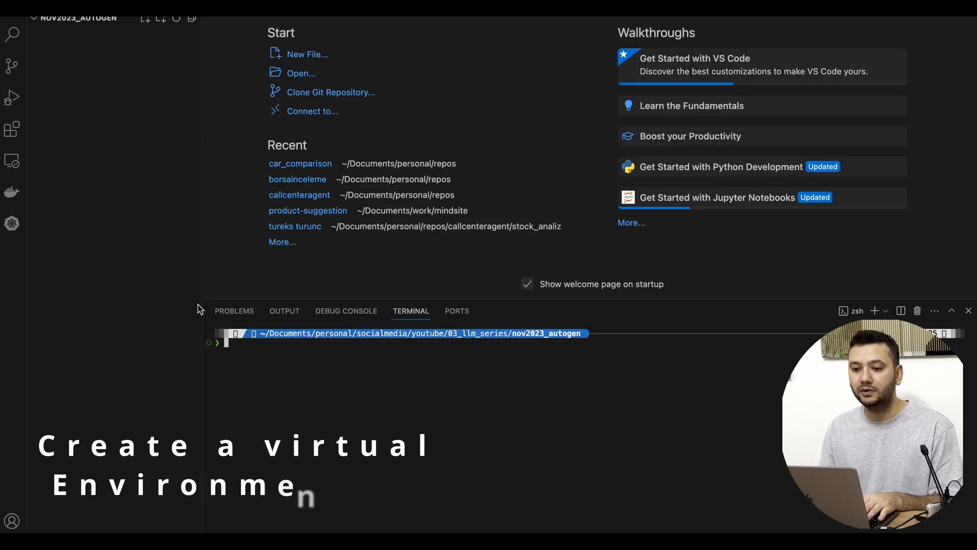
# Step: Create and activate a venv virtual environment, then pip install autogen and langchain
pyautogui.write('python -m venv v')
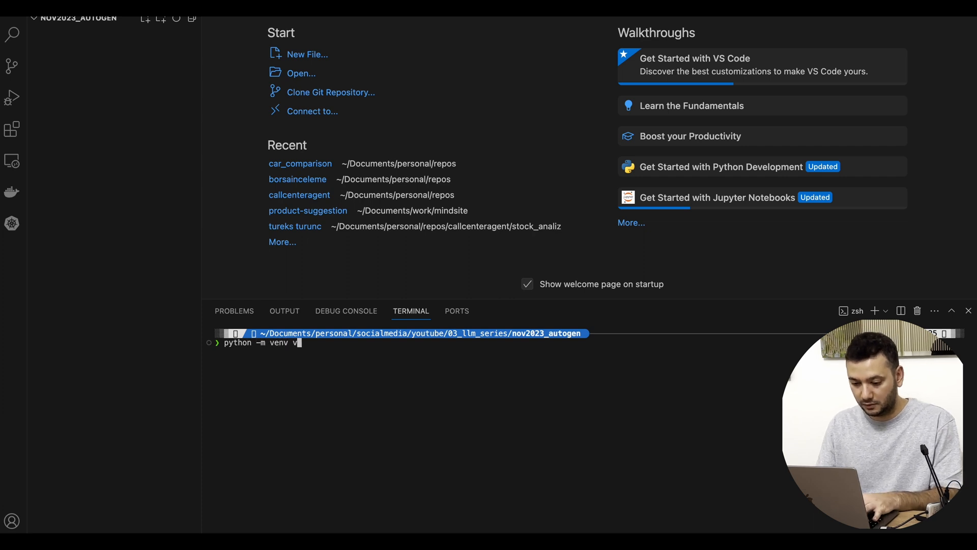
pyautogui.press('Enter')
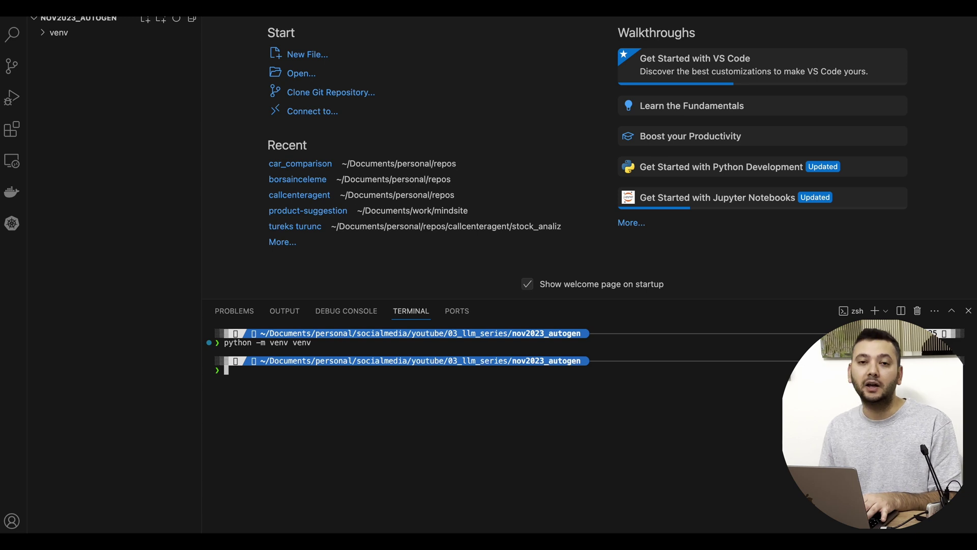
pyautogui.write('source venv/bin/activate')
pyautogui.write('pip install')
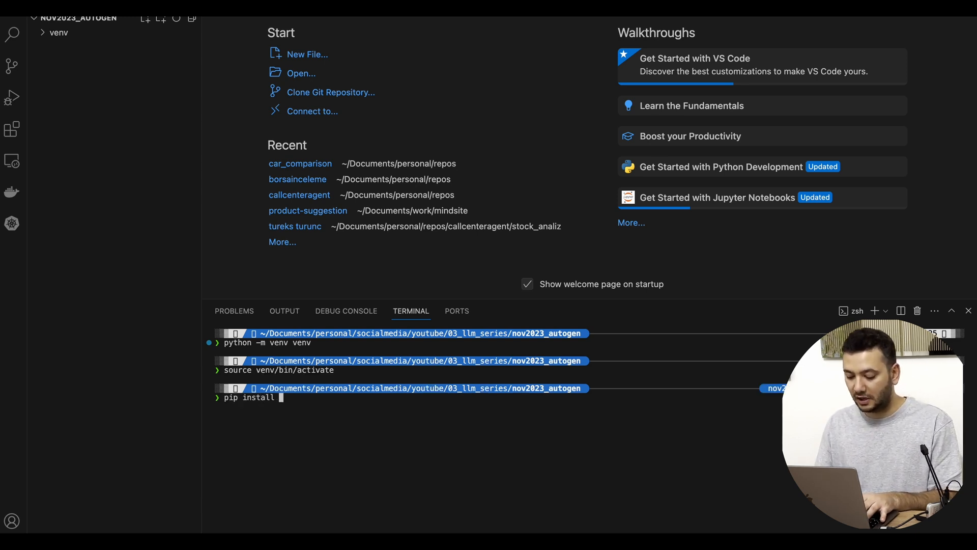
pyautogui.write('autogen')
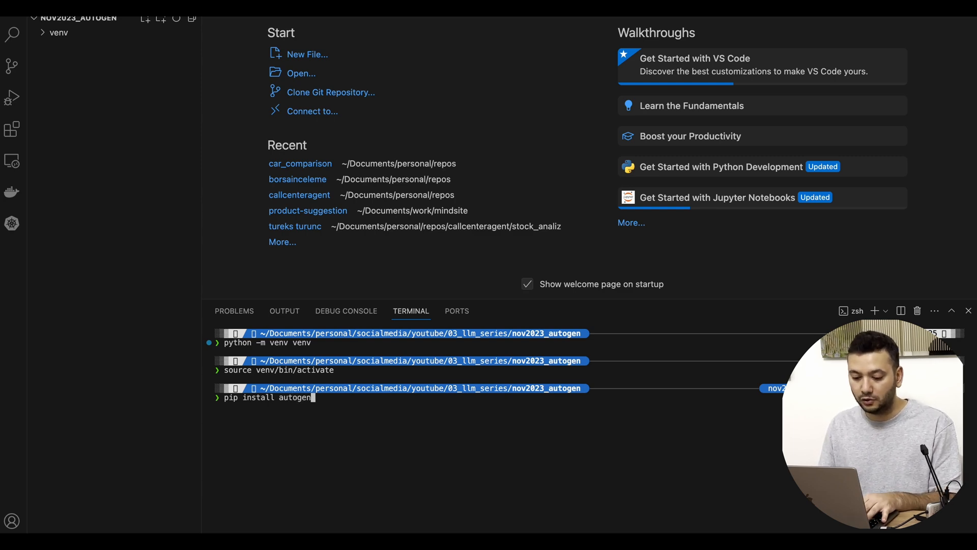
pyautogui.write('pip install langchain')
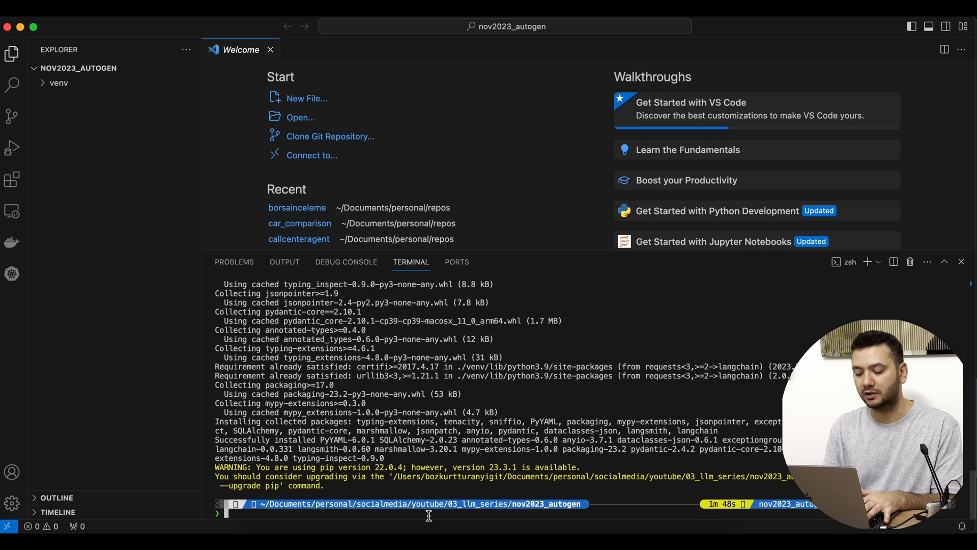
# Step: View '2023-2 Avhol Faaliyet Raporu.pdf', scroll to the balance sheet pages, and close it
pyautogui.click(961, 261)
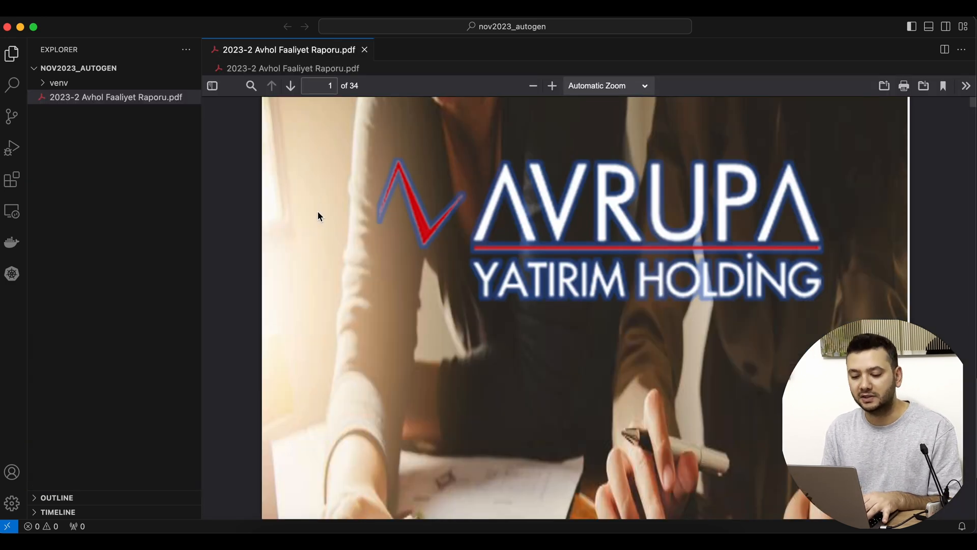
pyautogui.scroll(-3)
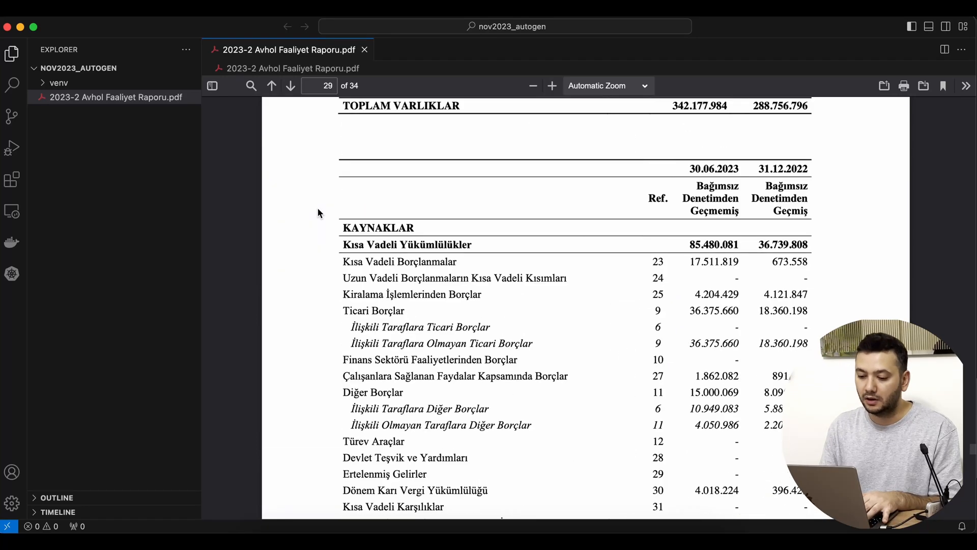
pyautogui.scroll(-3)
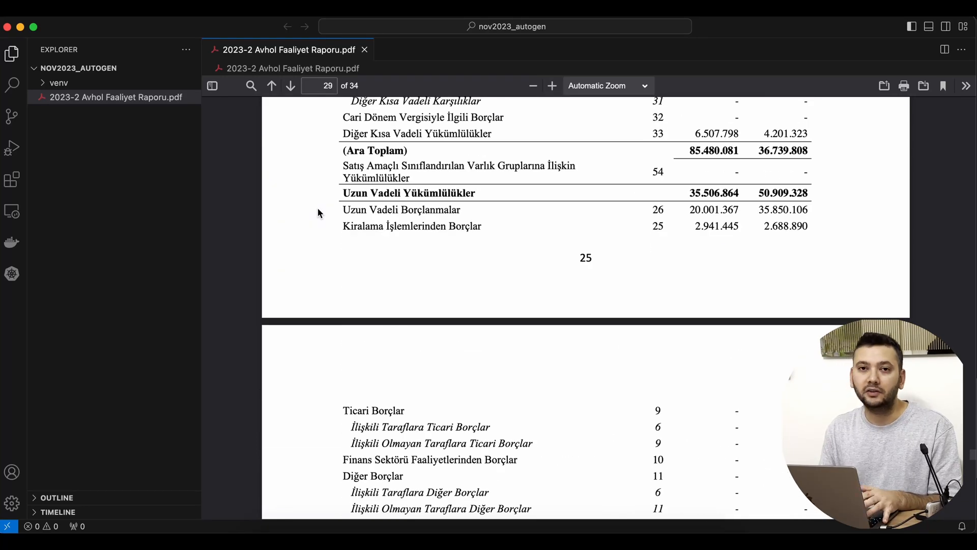
pyautogui.click(365, 49)
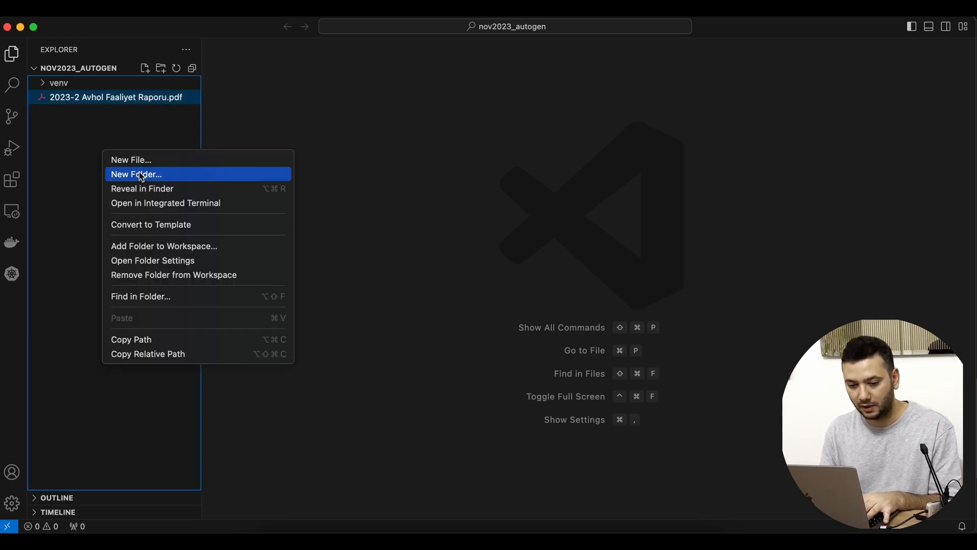
# Step: Create a new notebook file named start1.ipynb in the project
pyautogui.click(137, 174)
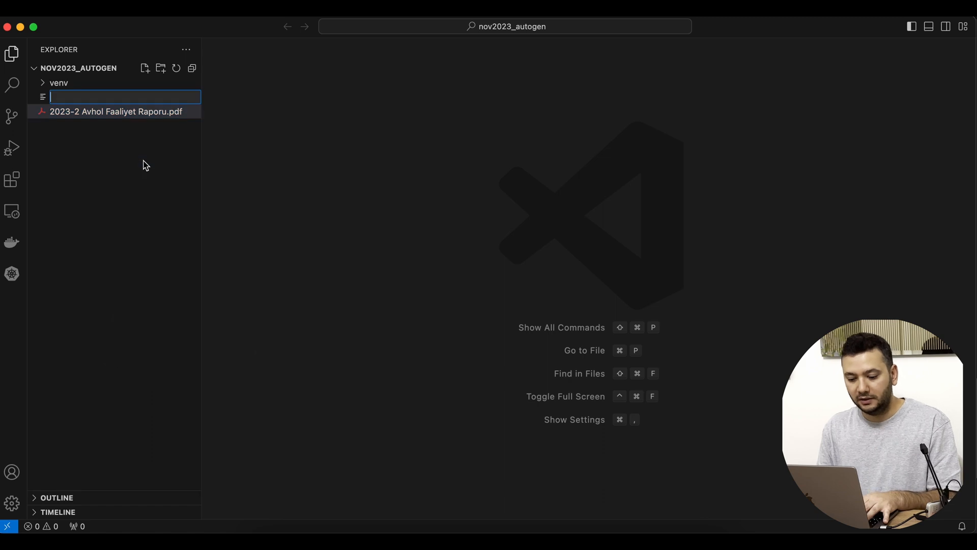
pyautogui.write('start1.ipynb')
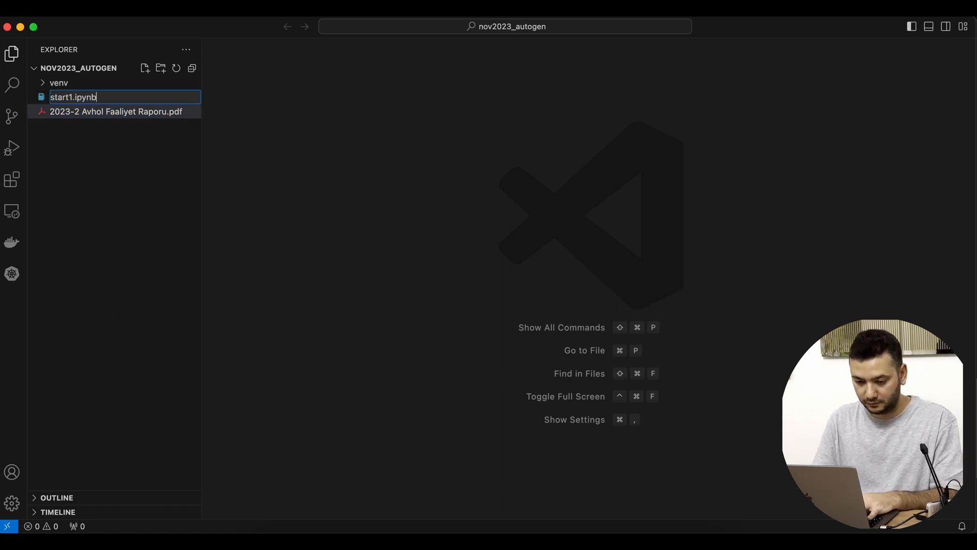
pyautogui.press('Enter')
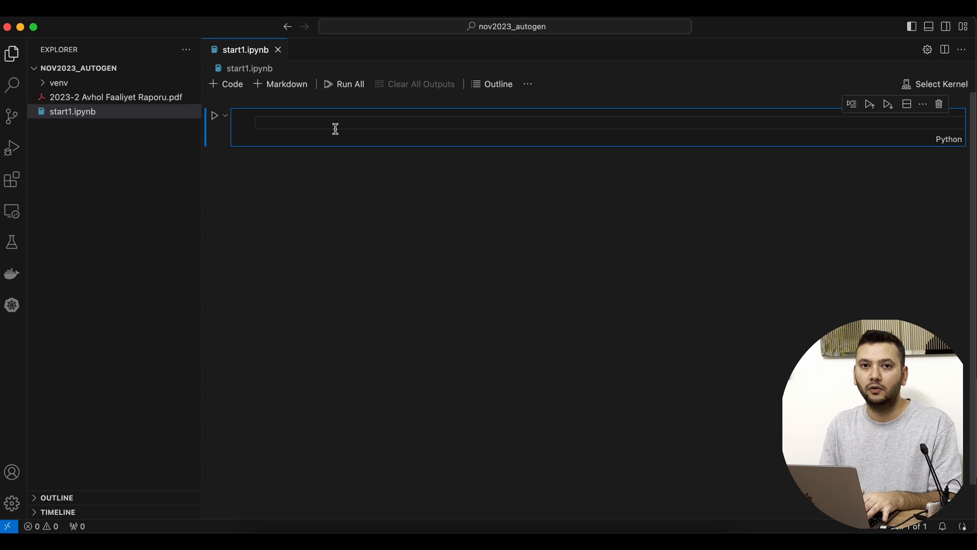
# Step: Write the os, autogen and LangChain imports and begin the config_list_from_json cell
pyautogui.write('import o')
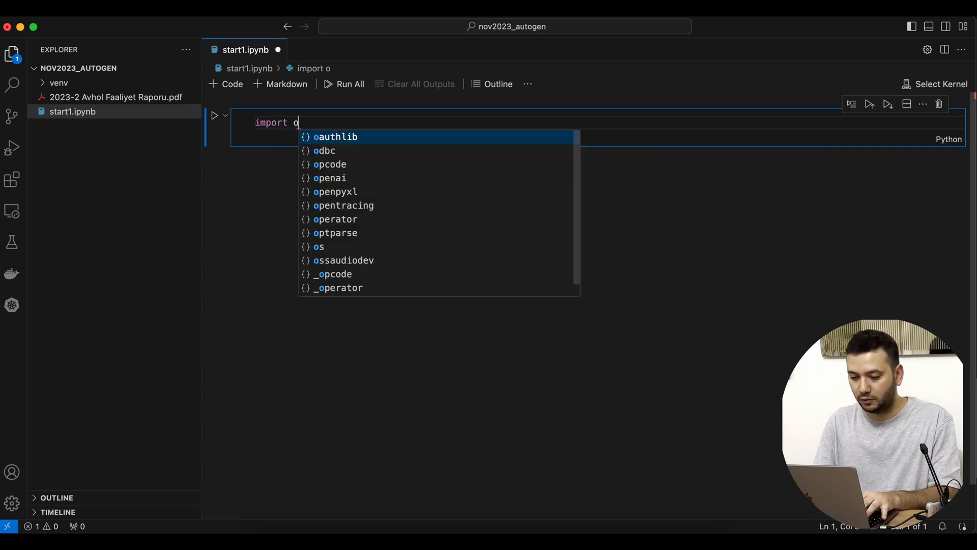
pyautogui.write('s')
pyautogui.write('import autogen')
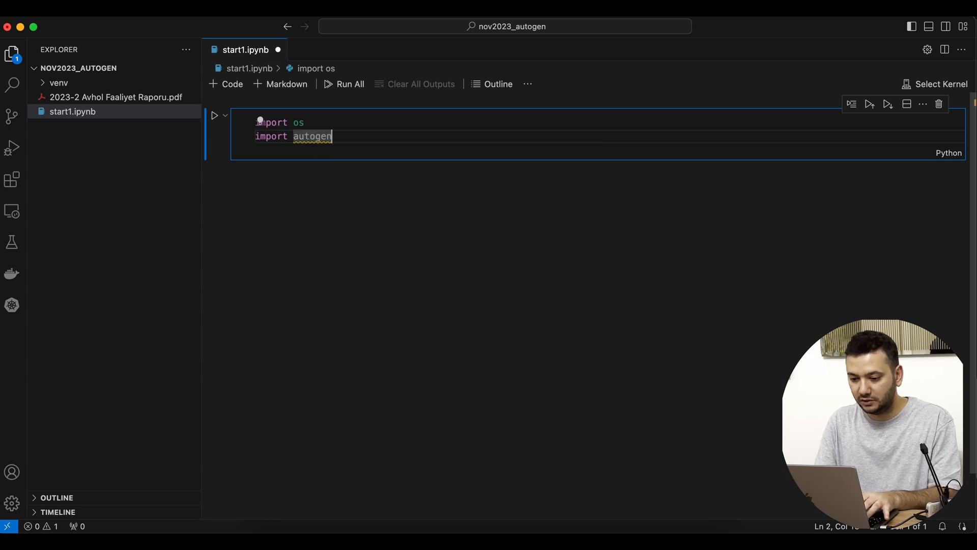
pyautogui.press('Enter')
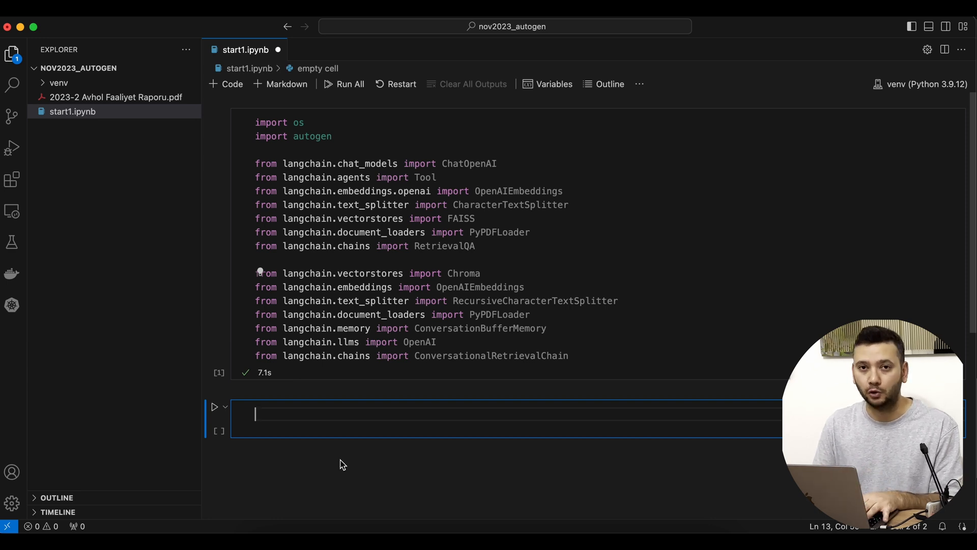
pyautogui.write('config_list = autogen.config_list_from_json(')
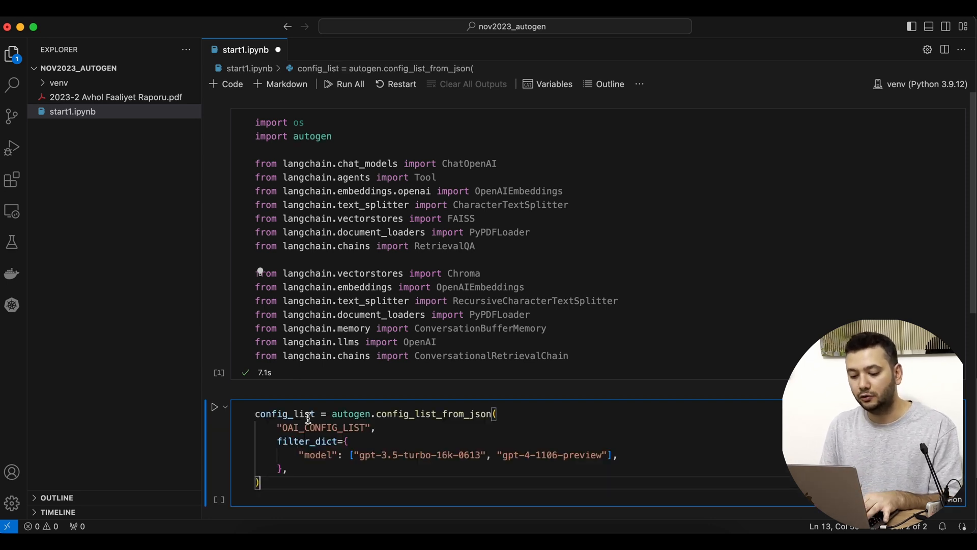
# Step: Scroll down through the start1.ipynb notebook cells
pyautogui.scroll(-3)
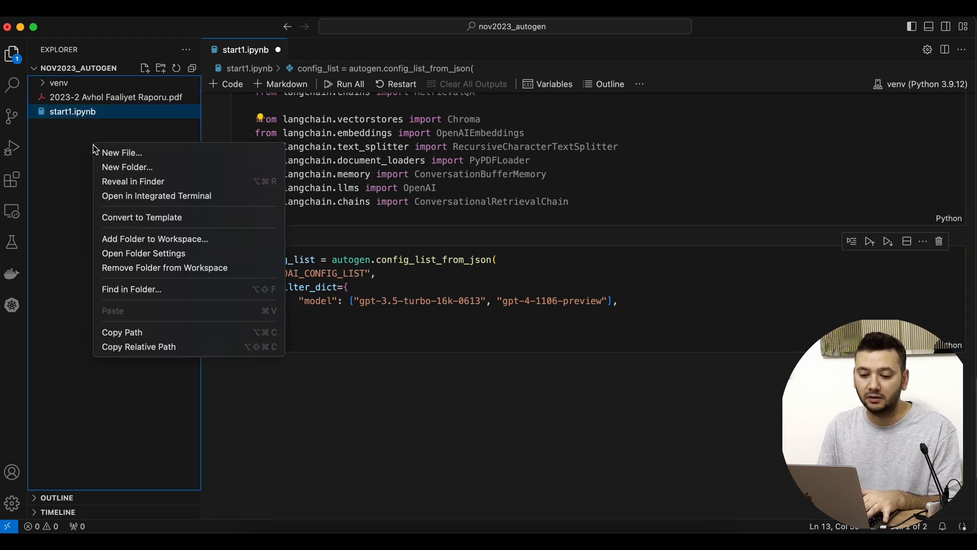
# Step: Create a new file named OAI_CONFIG_LIST in the project folder
pyautogui.click(122, 153)
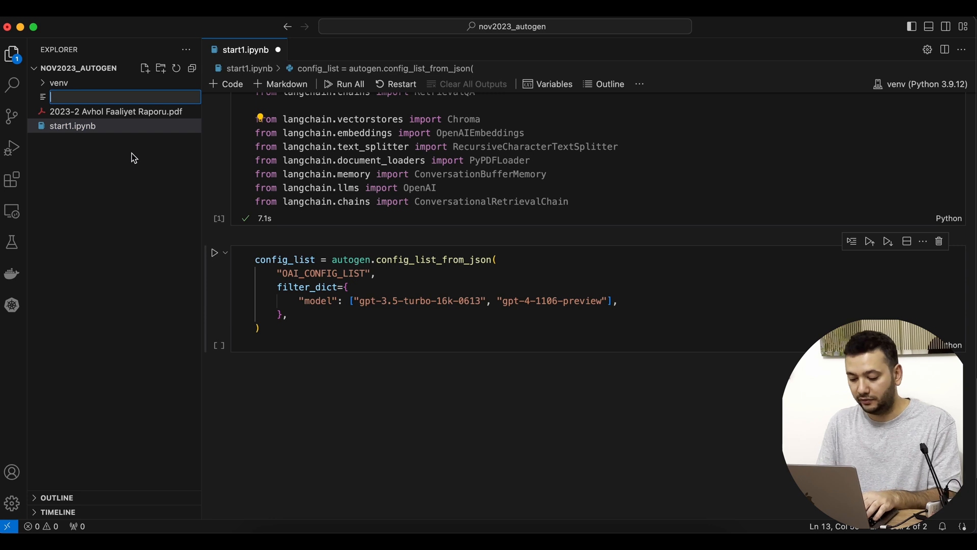
pyautogui.write('OAI_CONFIG_LIS')
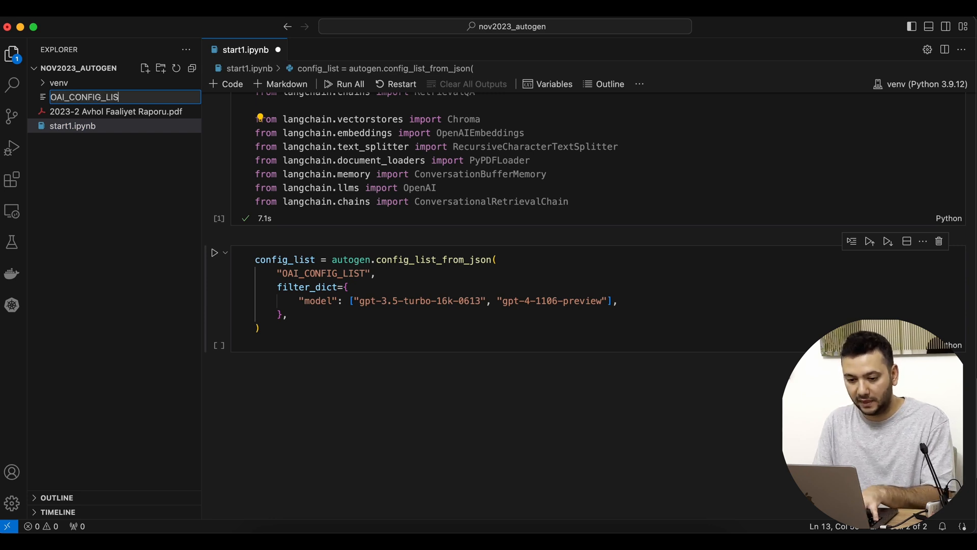
pyautogui.write('T')
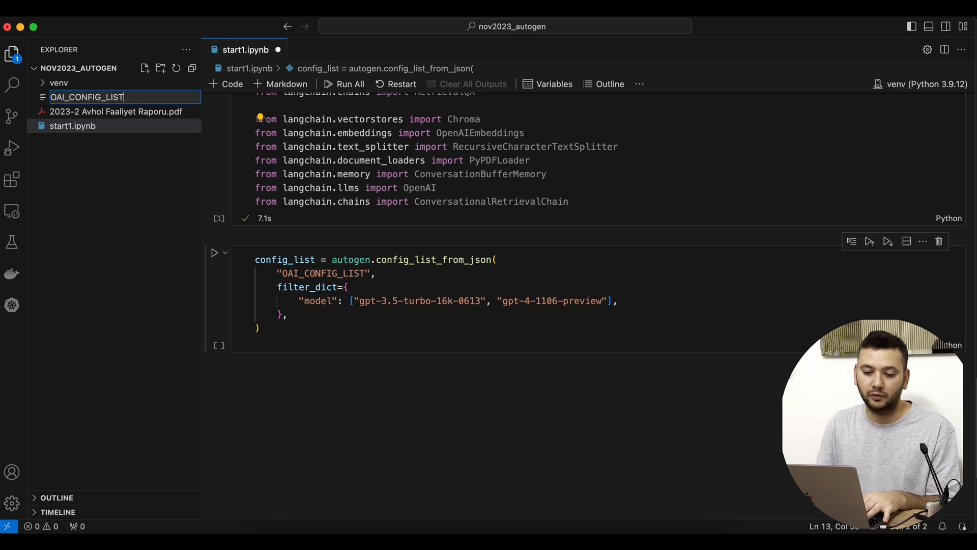
pyautogui.press('Enter')
pyautogui.write('[')
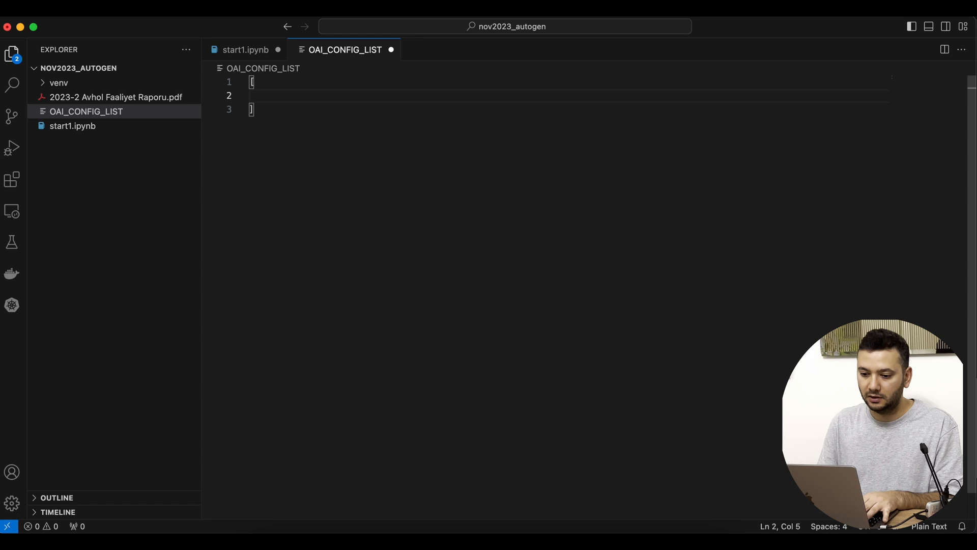
# Step: Enter a JSON entry with model gpt-4-1106-preview and a placeholder api_key
pyautogui.write('{}')
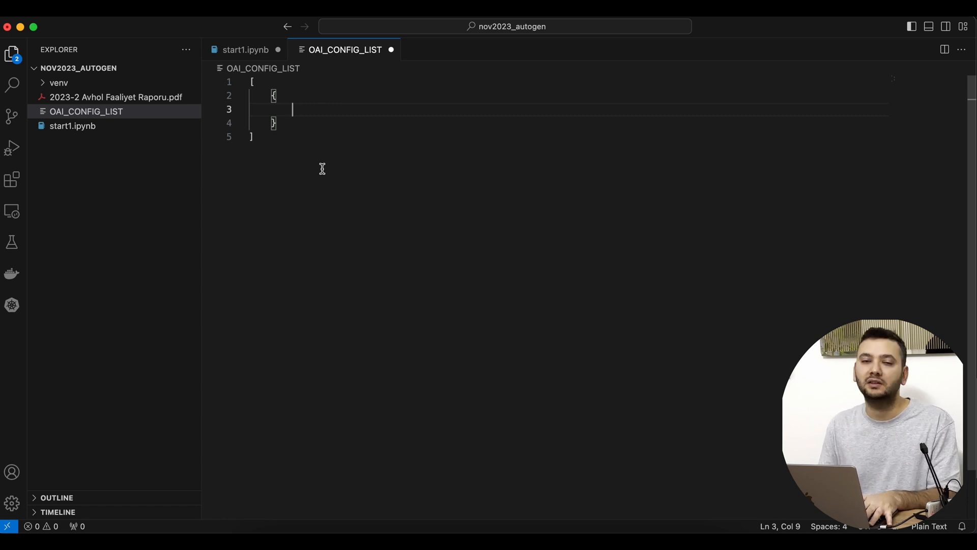
pyautogui.write('"')
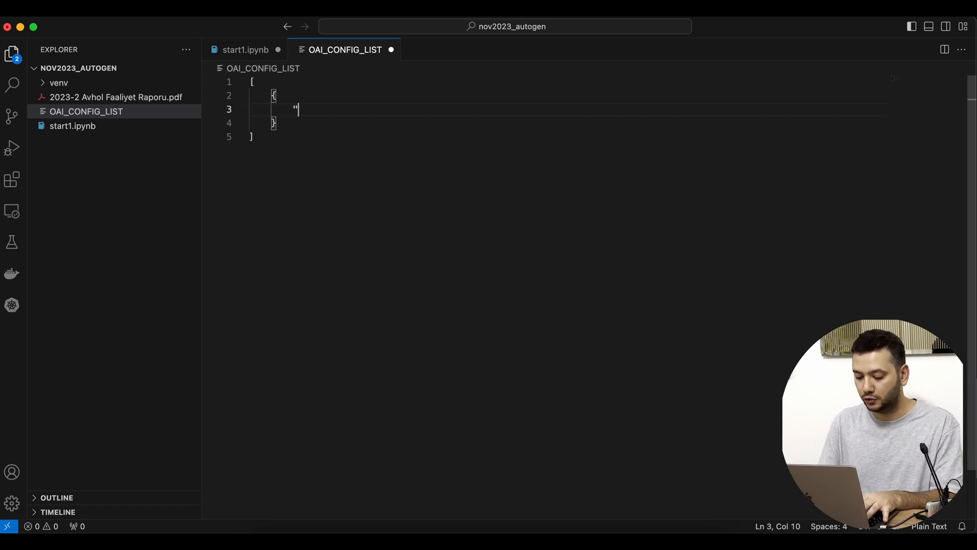
pyautogui.write('model": "gpt-4-1106-preview",')
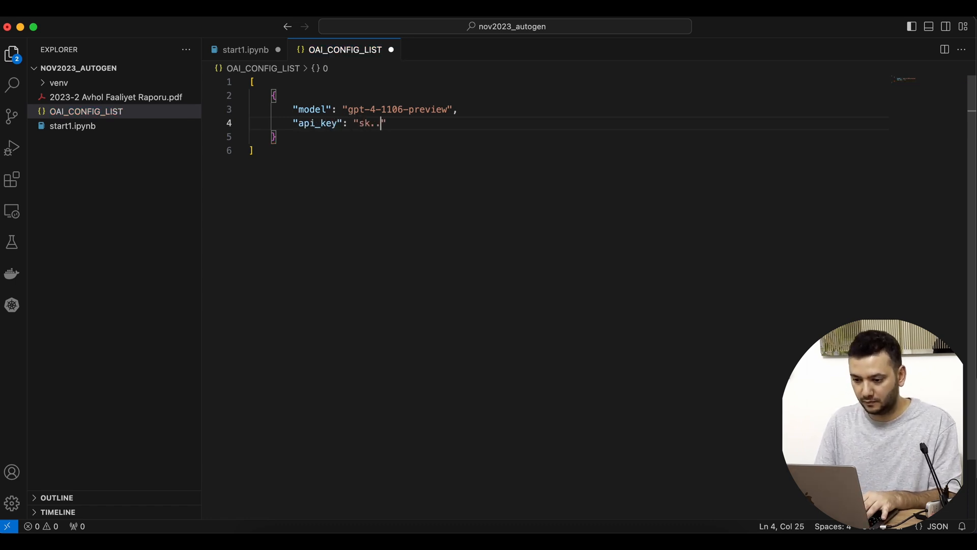
pyautogui.click(242, 50)
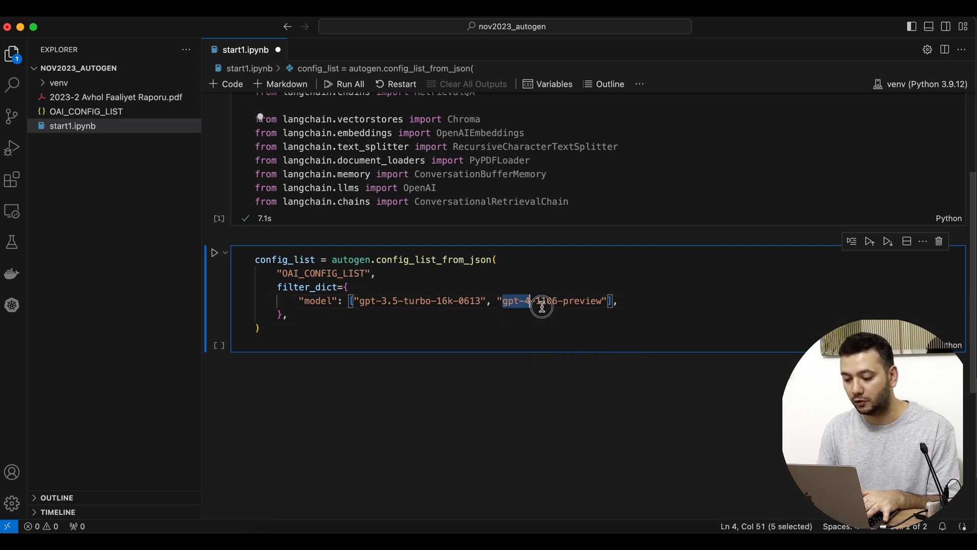
# Step: Fix the gpt-4-1106-preview model name in filter_dict and run the config_list cell
pyautogui.click(606, 299)
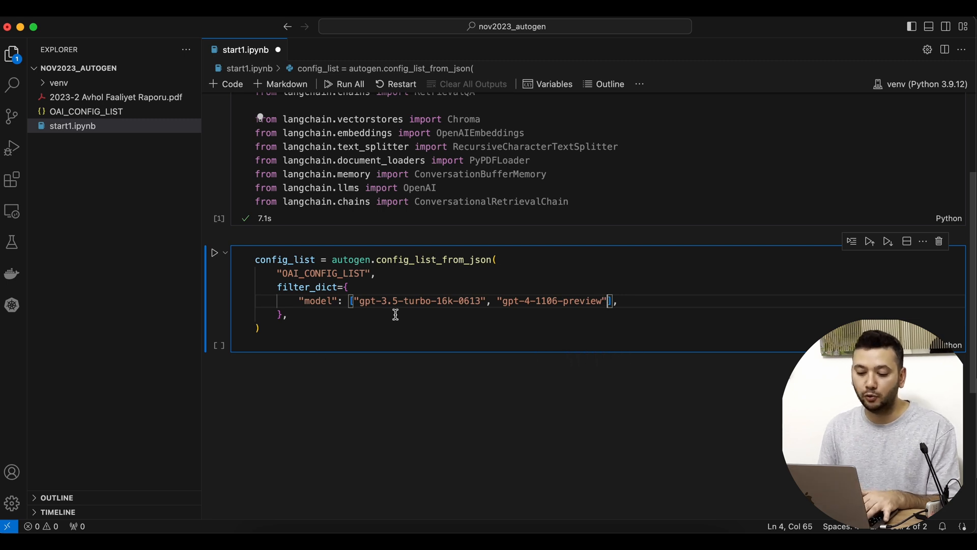
pyautogui.moveTo(453, 334)
pyautogui.write('os')
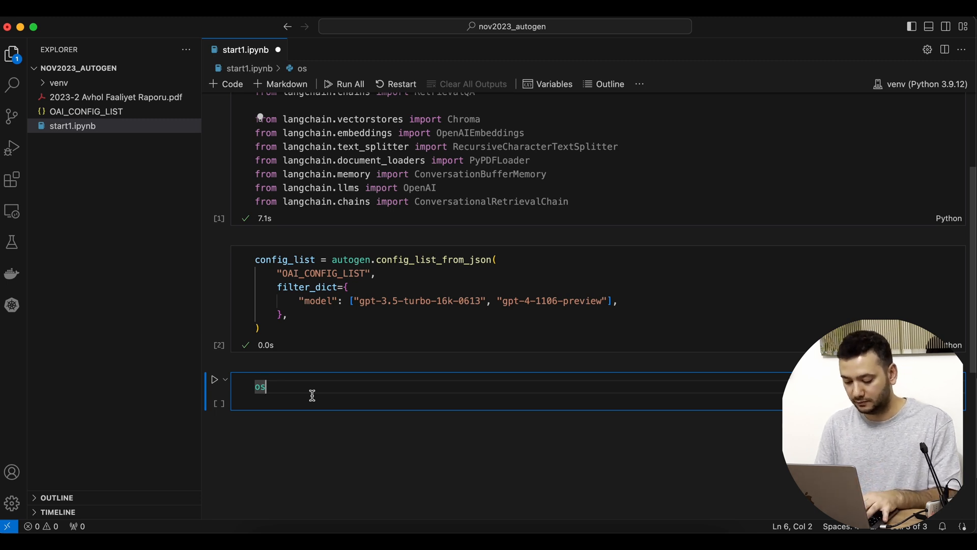
# Step: Set os.environ["OPENAI_API_KEY"] to the sk... key and start a ## Markdown cell
pyautogui.write('.environ[]')
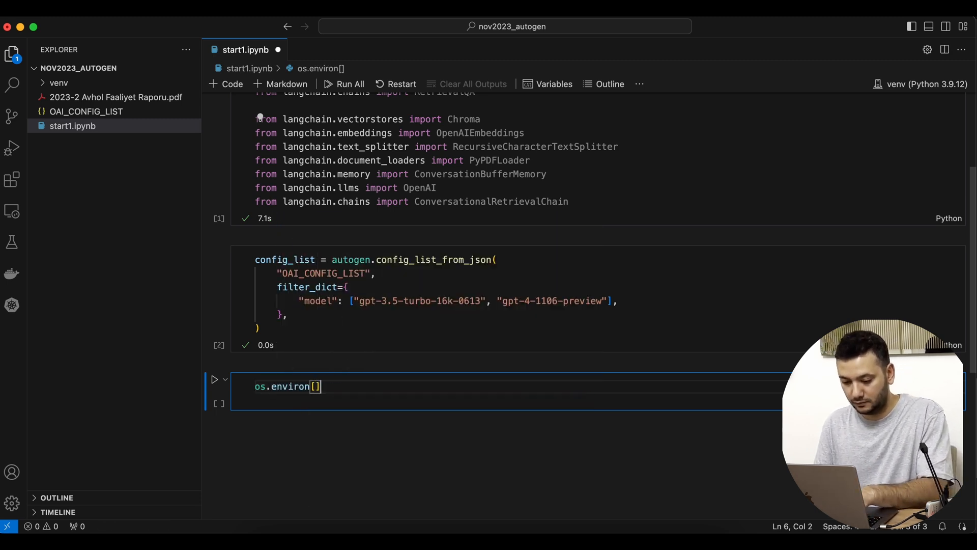
pyautogui.write('"OPEN"')
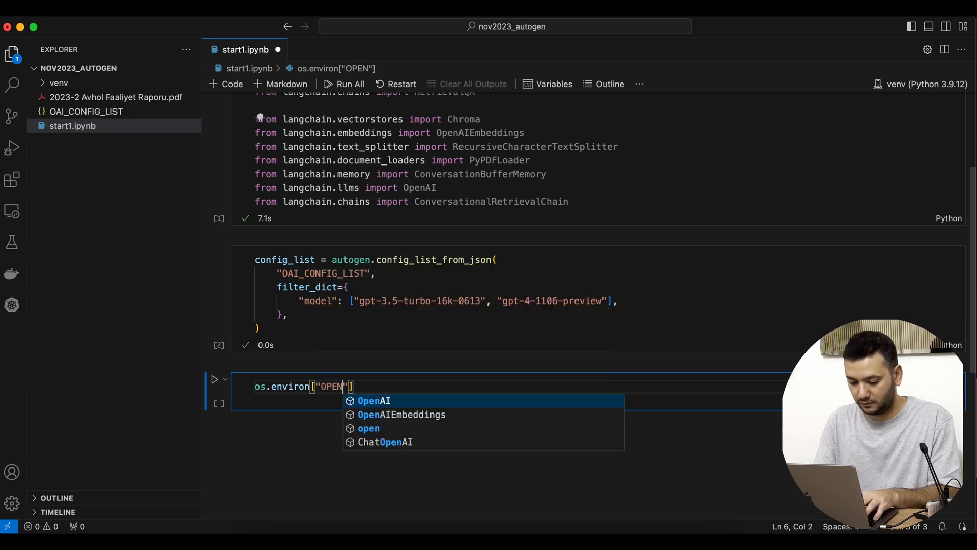
pyautogui.write('AI_API_')
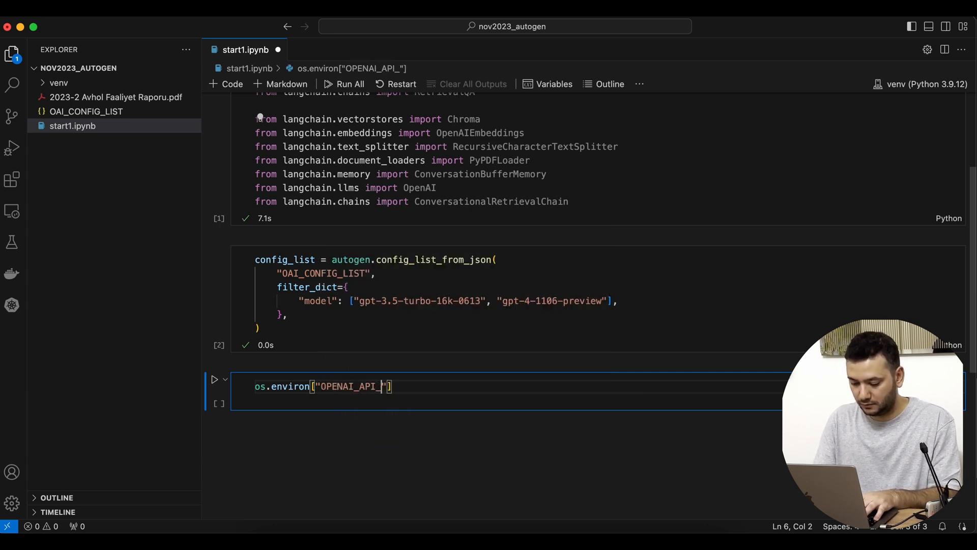
pyautogui.write('KEY"] = ""')
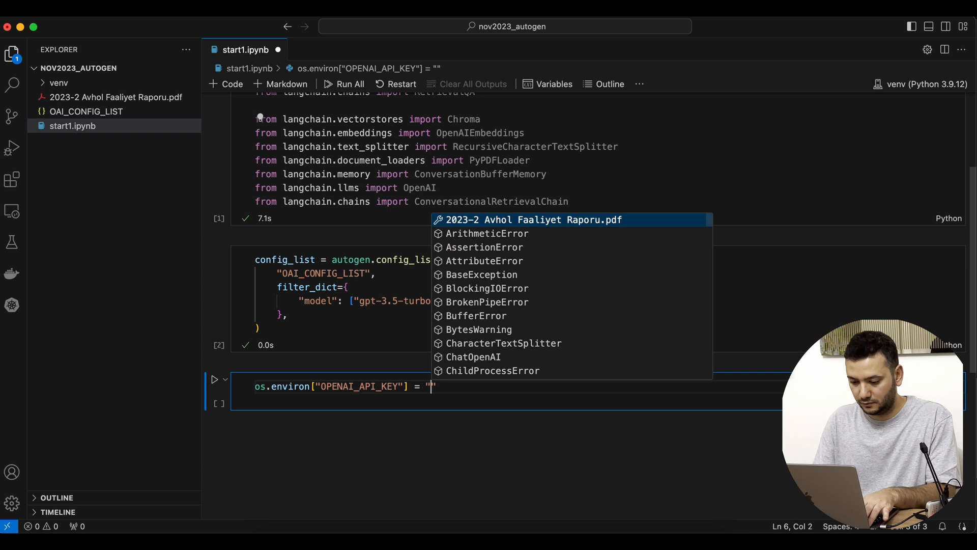
pyautogui.write('sk...')
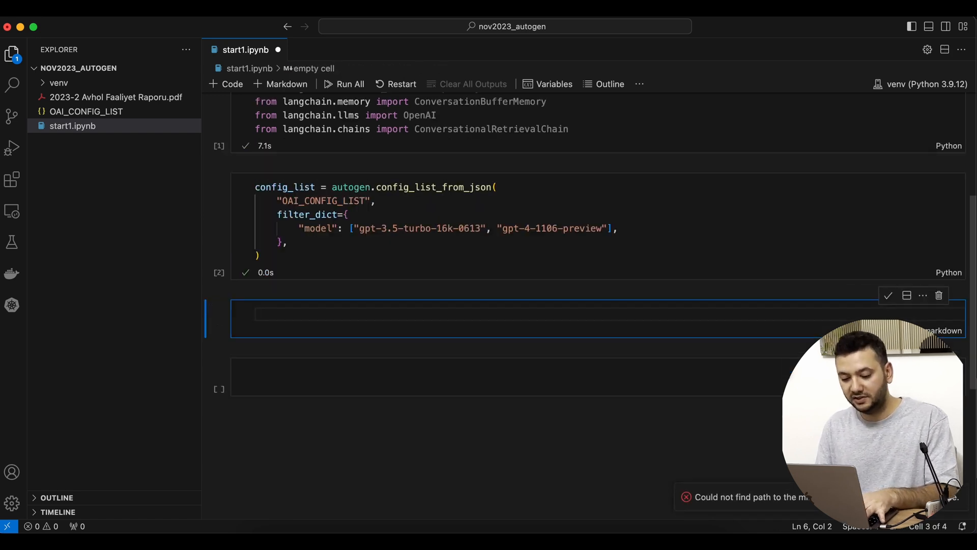
pyautogui.write('##')
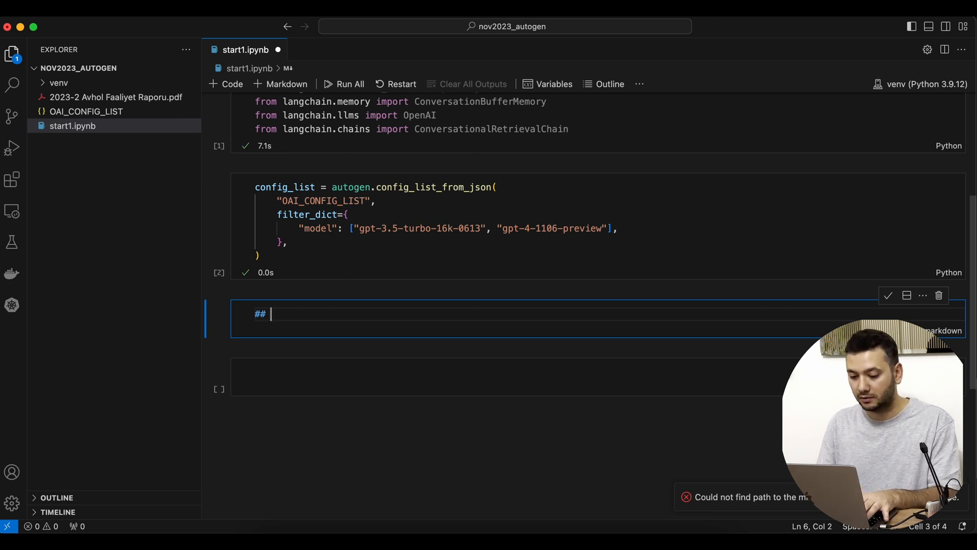
# Step: Add the LOAD DATA heading and a loaders list with PyPDFLoader for the annual report PDF
pyautogui.write('LOAD DATA')
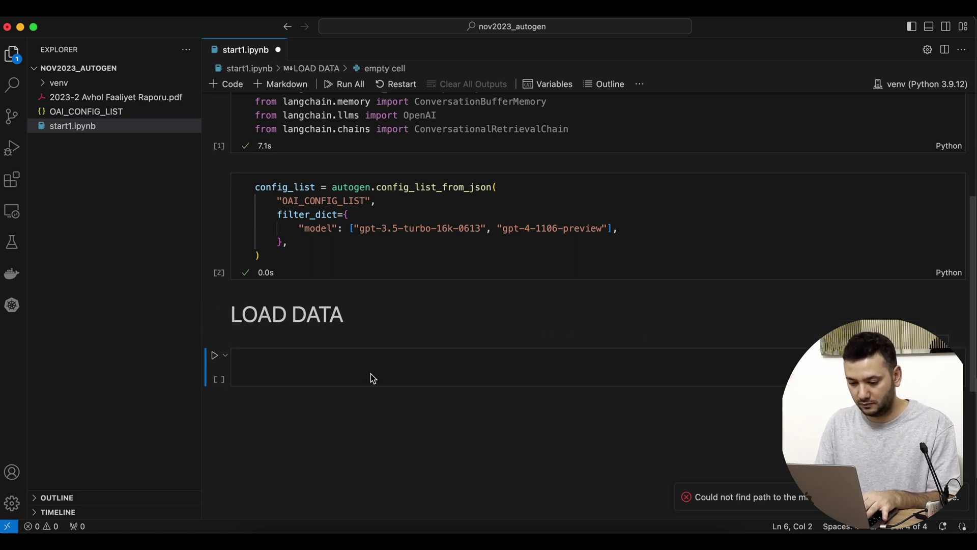
pyautogui.write('loaders')
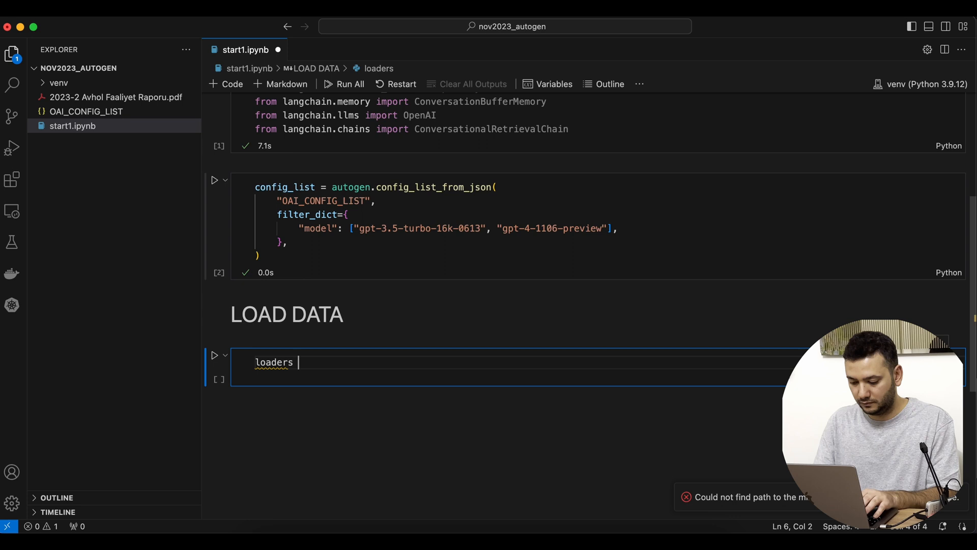
pyautogui.write('= []')
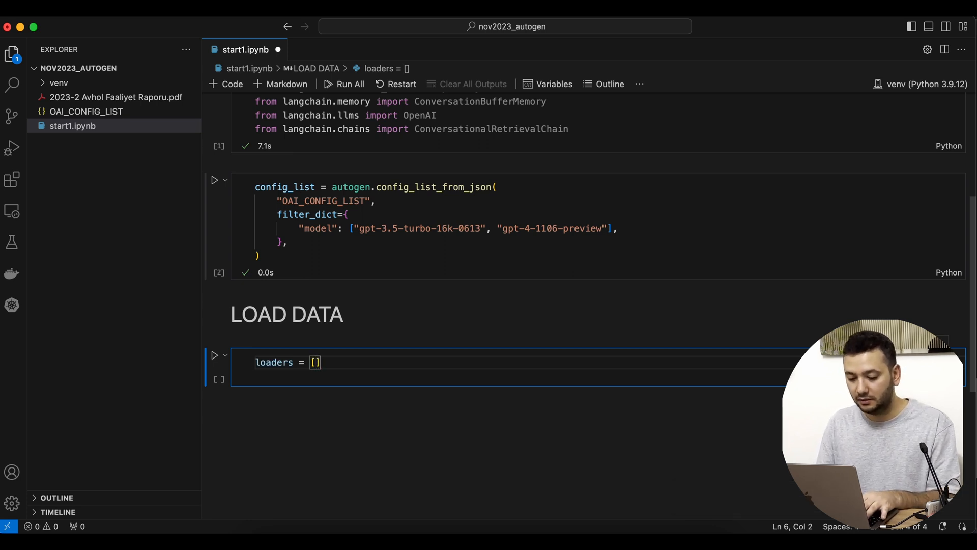
pyautogui.write('PyPDFLoader')
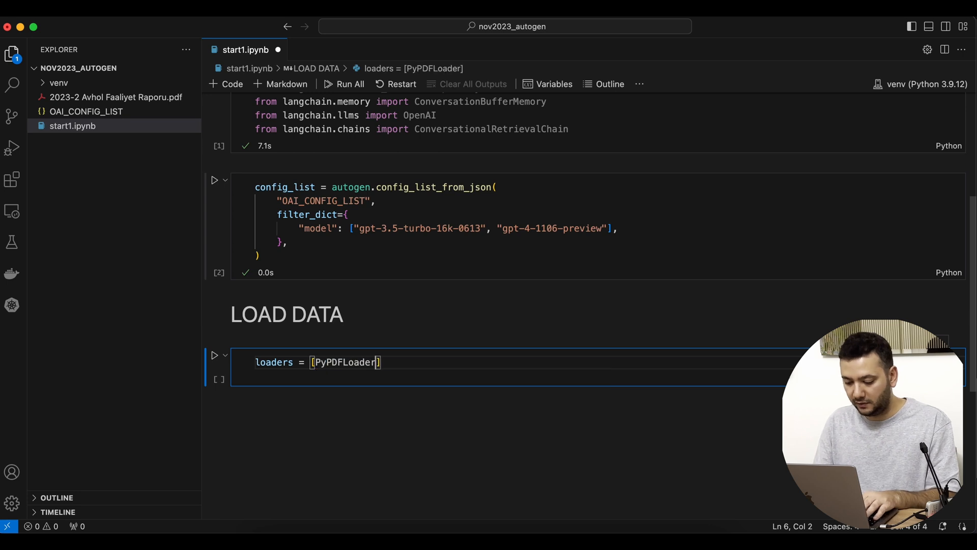
pyautogui.write('("./"')
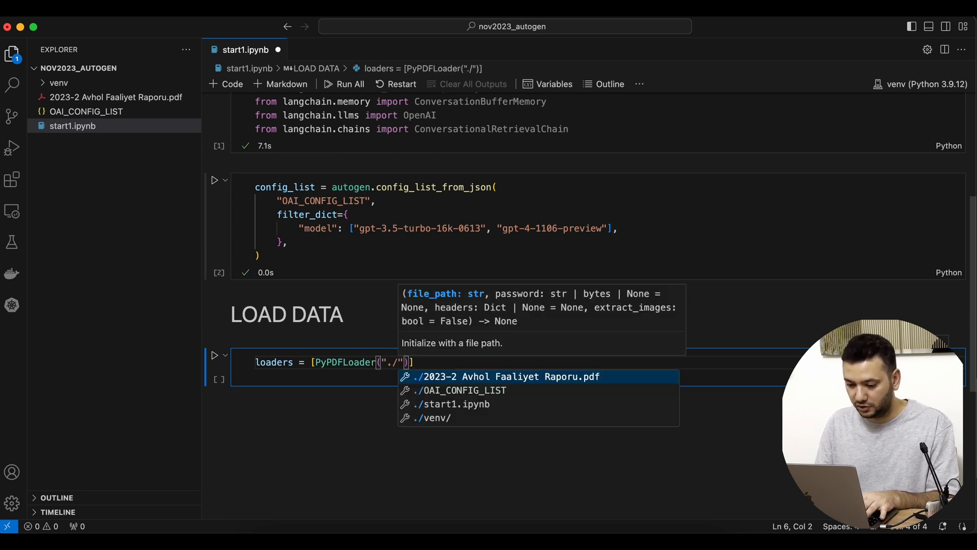
pyautogui.click(506, 376)
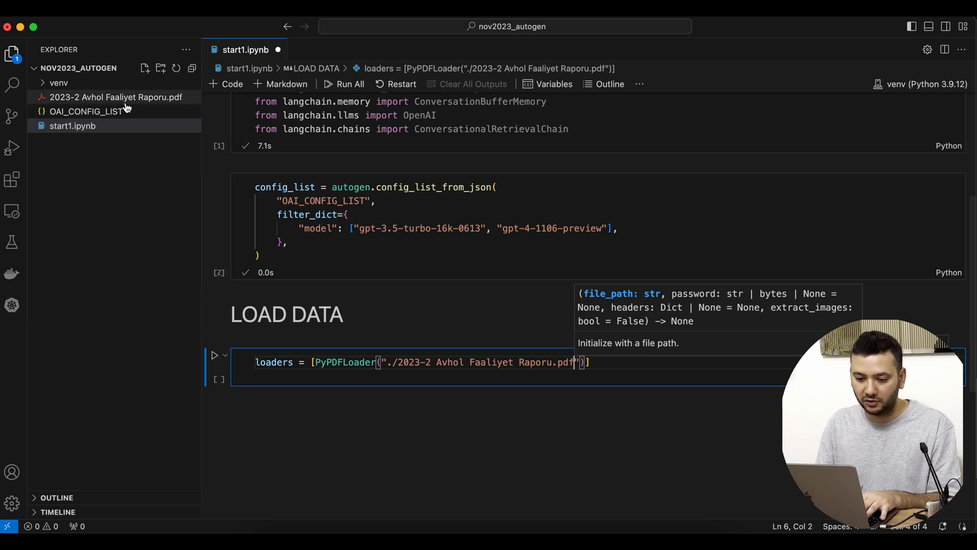
# Step: Add docs = [] and a for loop over the loaders
pyautogui.write('doc')
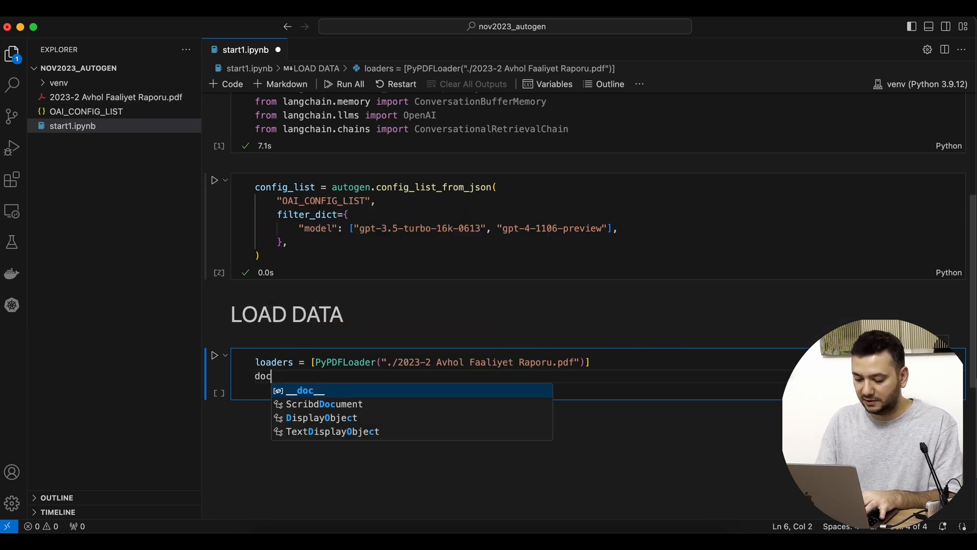
pyautogui.write('s = []')
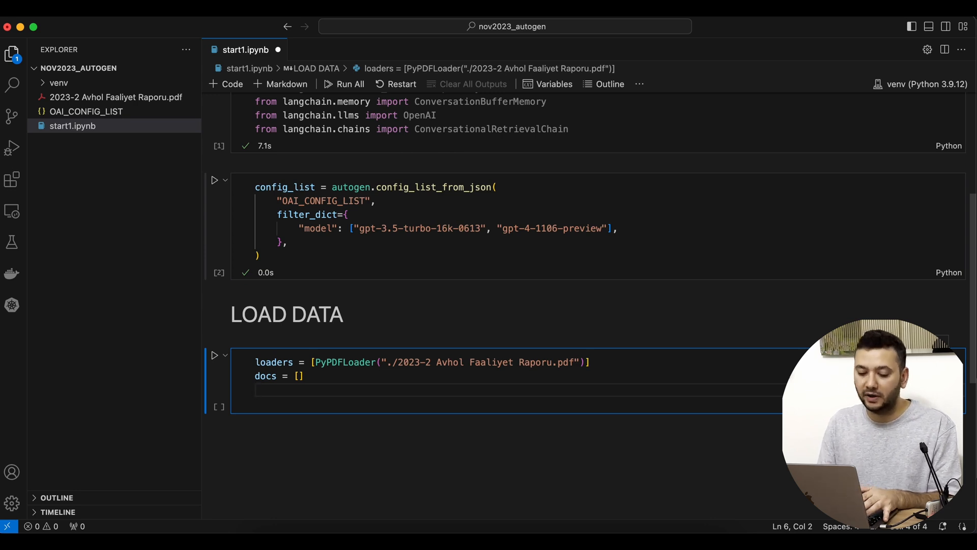
pyautogui.write('for l')
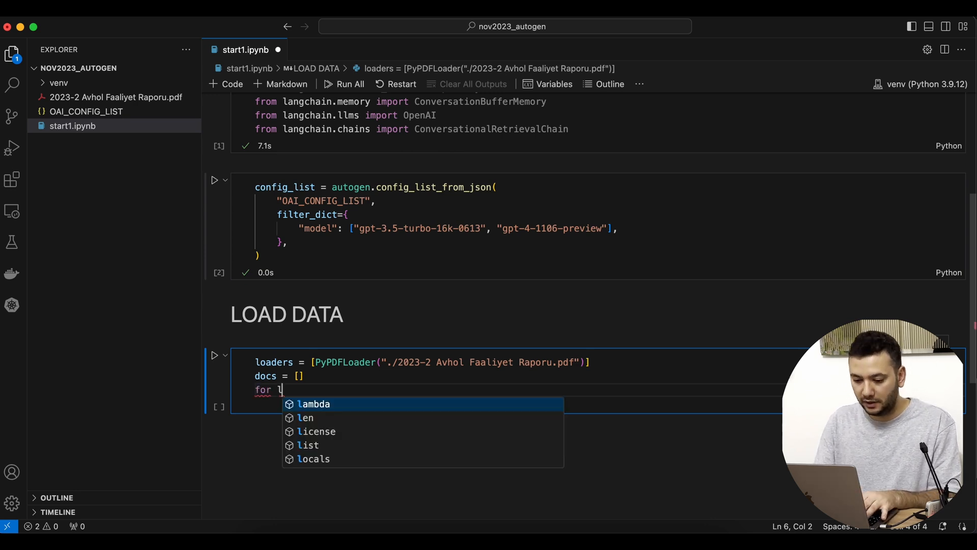
pyautogui.press('Escape')
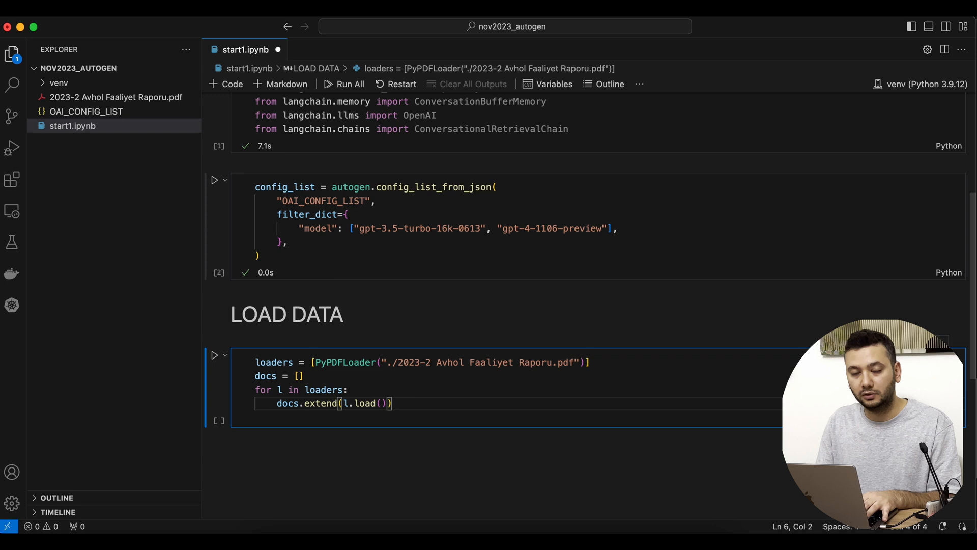
# Step: Define text_splitter as a CharacterTextSplitter with chunk_size 1000 and chunk_overlap=0
pyautogui.write('text_splitter')
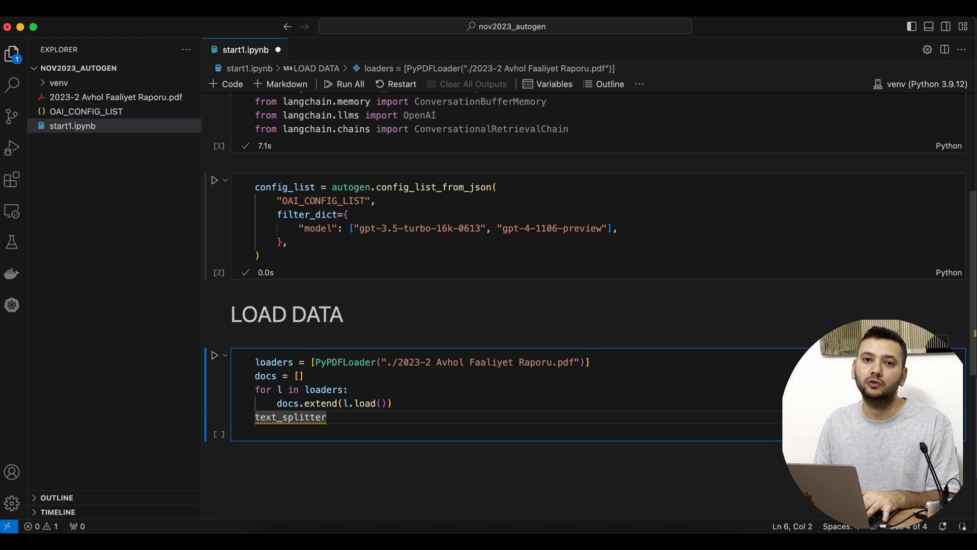
pyautogui.write('= CharacterTextSplitter')
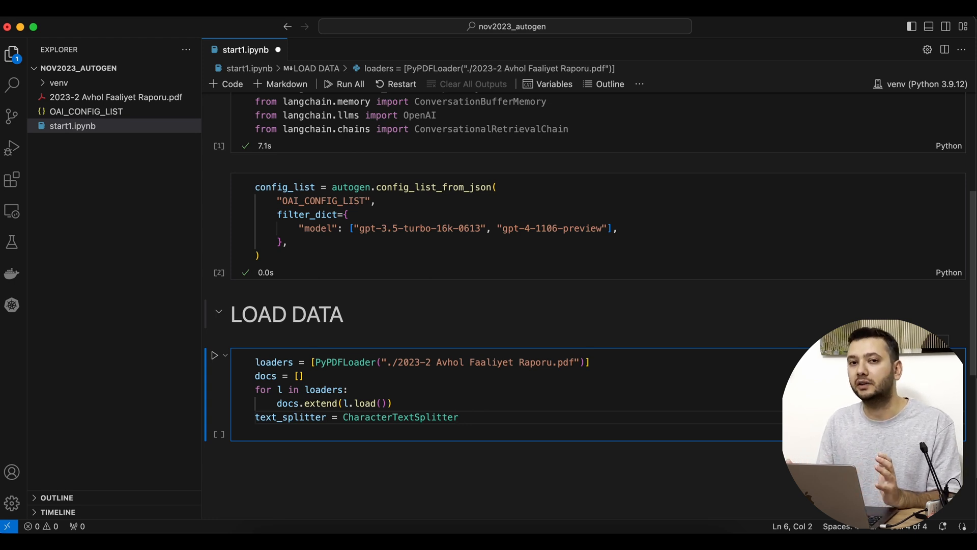
pyautogui.write('(chunk_size = 1000,')
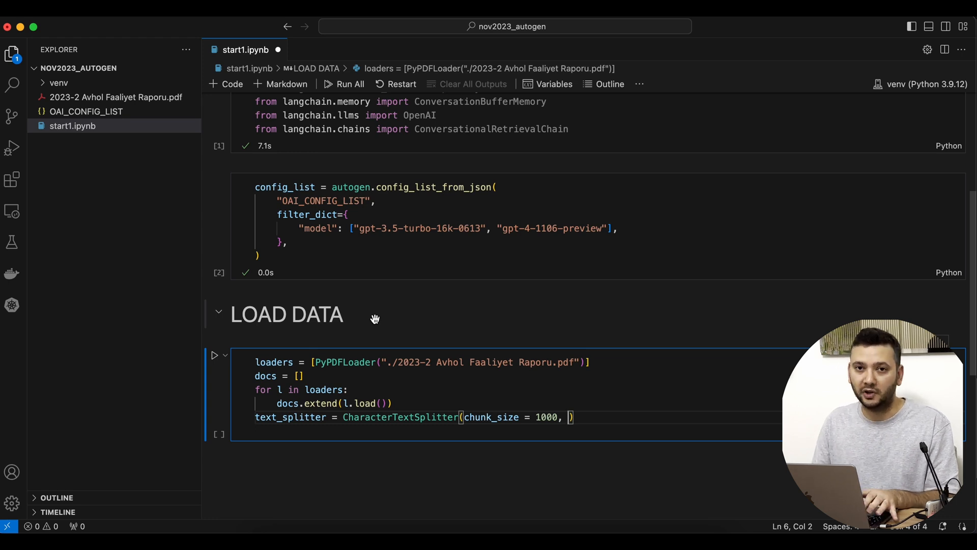
pyautogui.write('chunk_over')
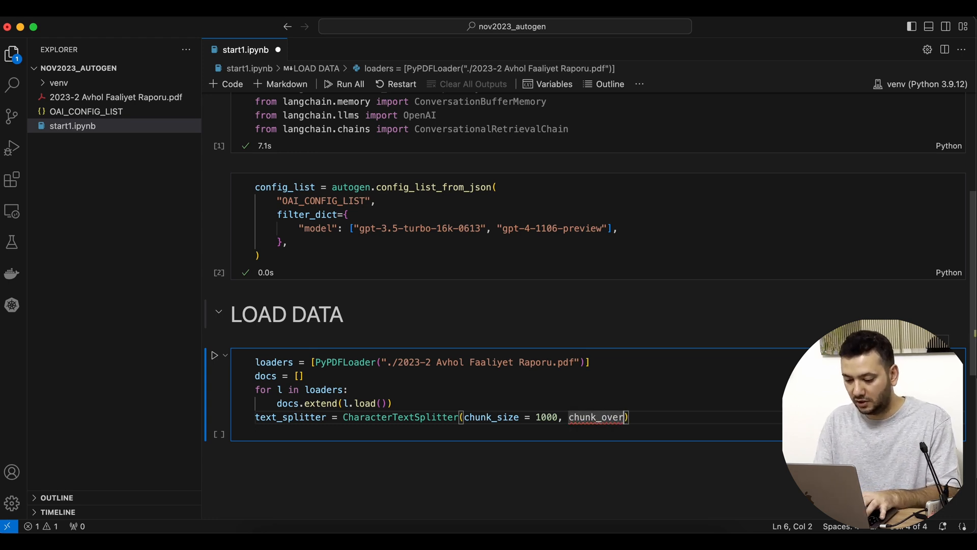
pyautogui.write('lap=0')
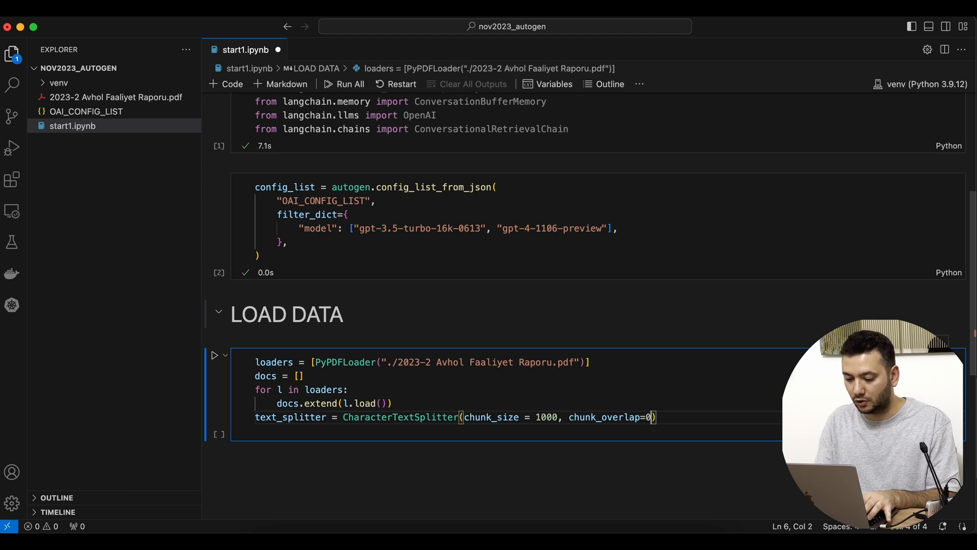
# Step: Assign docs = text_splitter.split_documents(docs) and begin the embeddings line
pyautogui.write('docs = text_splitter(')
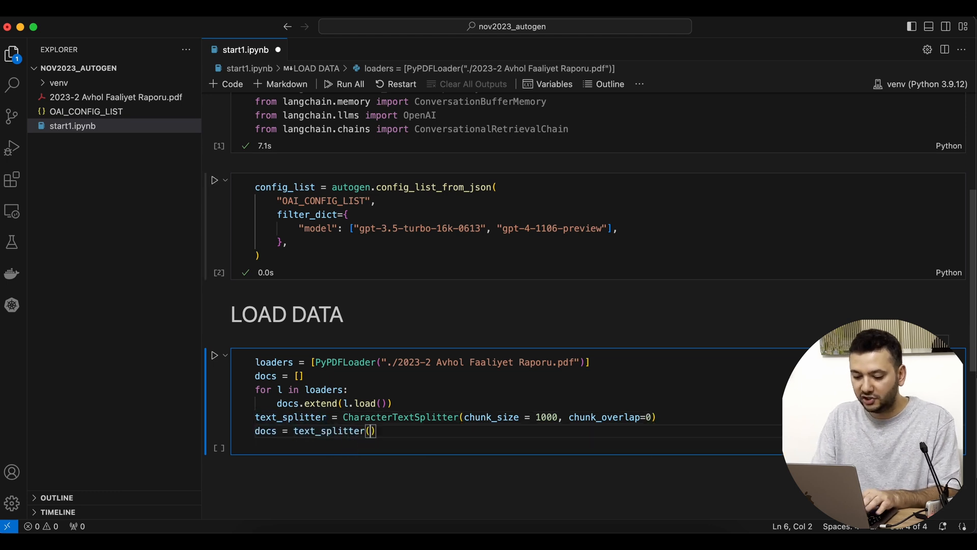
pyautogui.moveTo(474, 241)
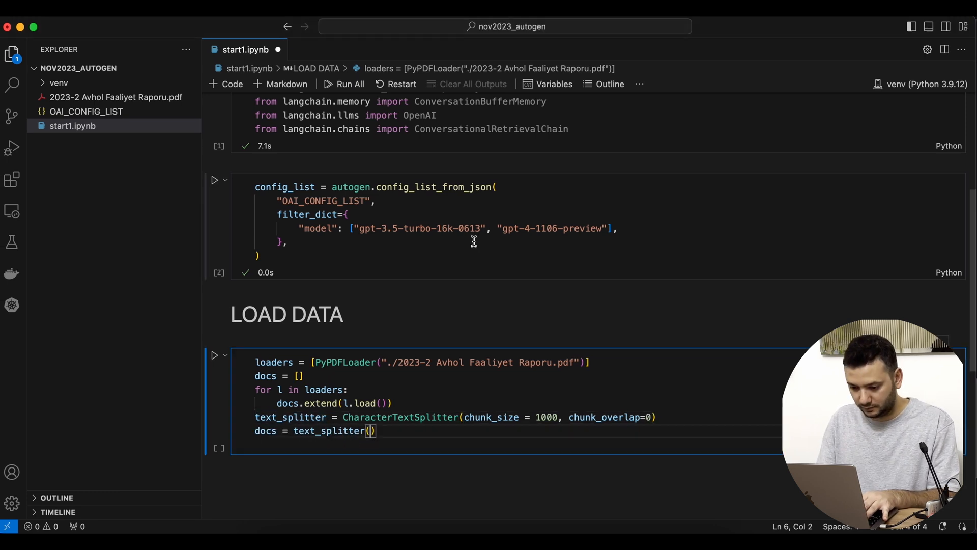
pyautogui.write('.split')
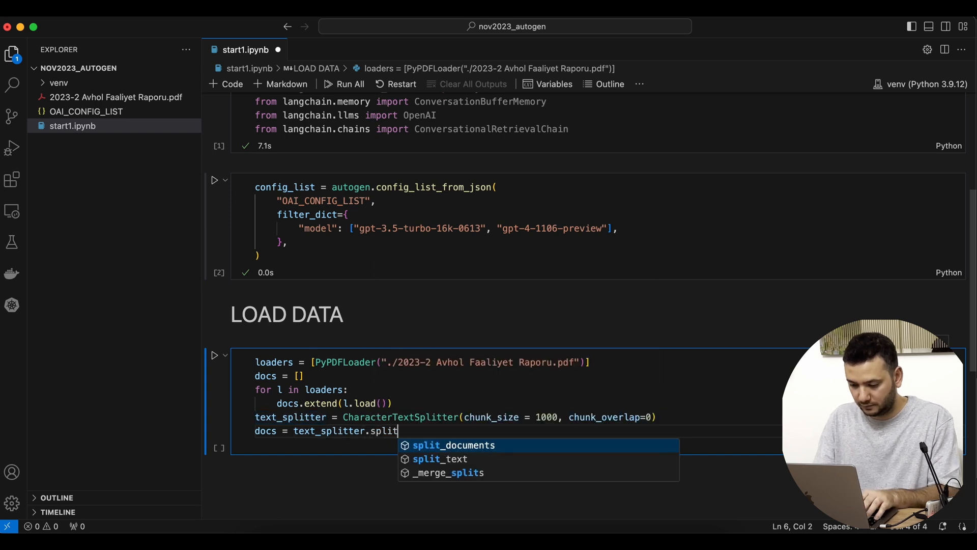
pyautogui.click(453, 445)
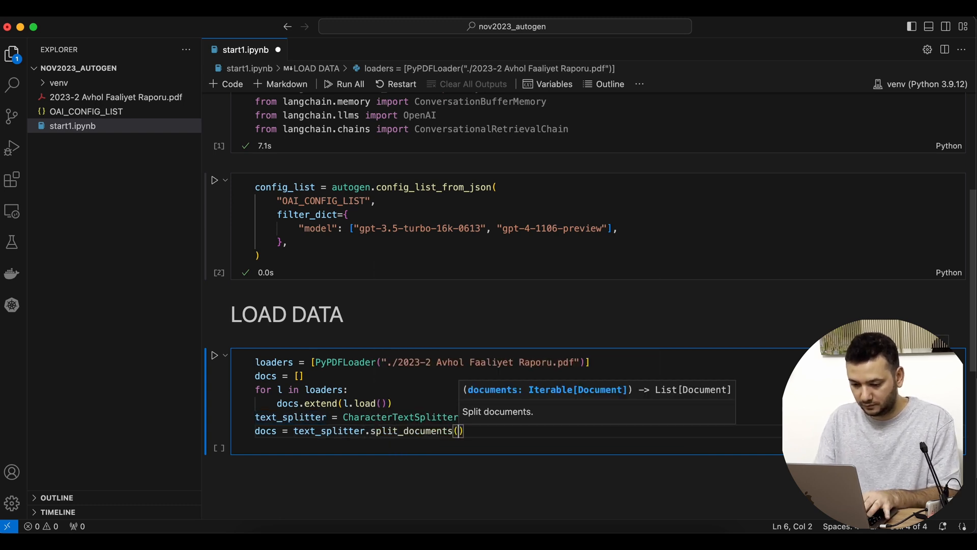
pyautogui.write('docs')
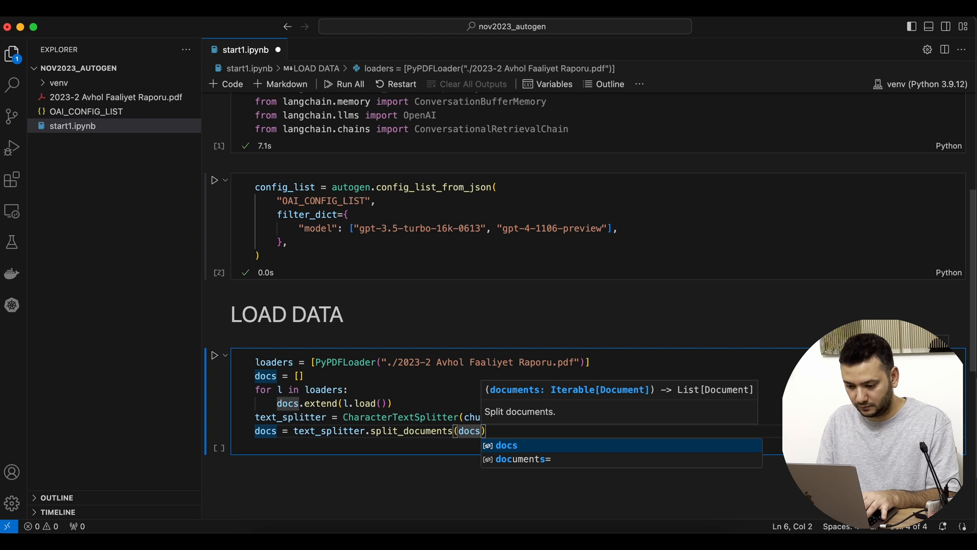
pyautogui.write('embeddings = OP')
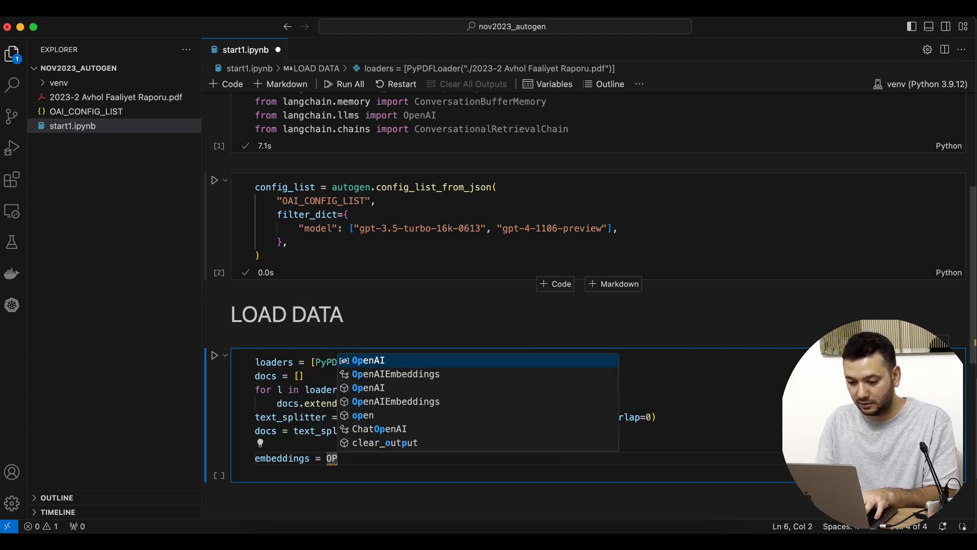
# Step: Add embeddings = OpenAIEmbeddings() and retriever = FAISS.from_documents(docs, embeddings).as_retriever()
pyautogui.click(396, 374)
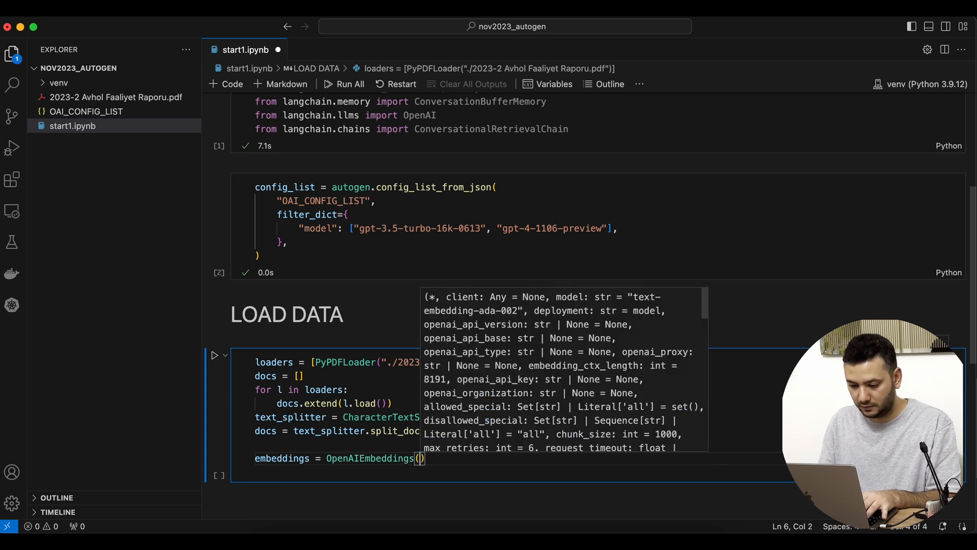
pyautogui.write('retriever = FAISS')
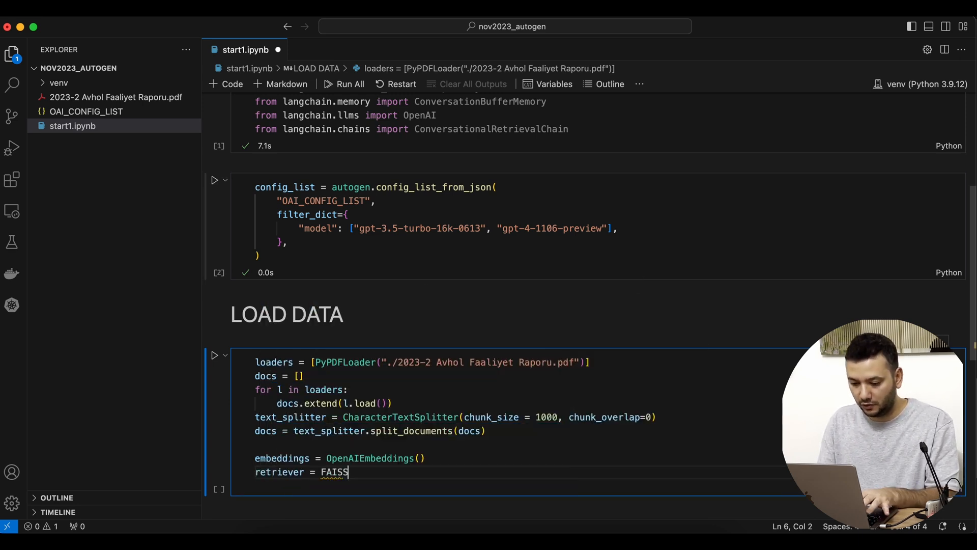
pyautogui.write('.from_documents(docs, embeddings')
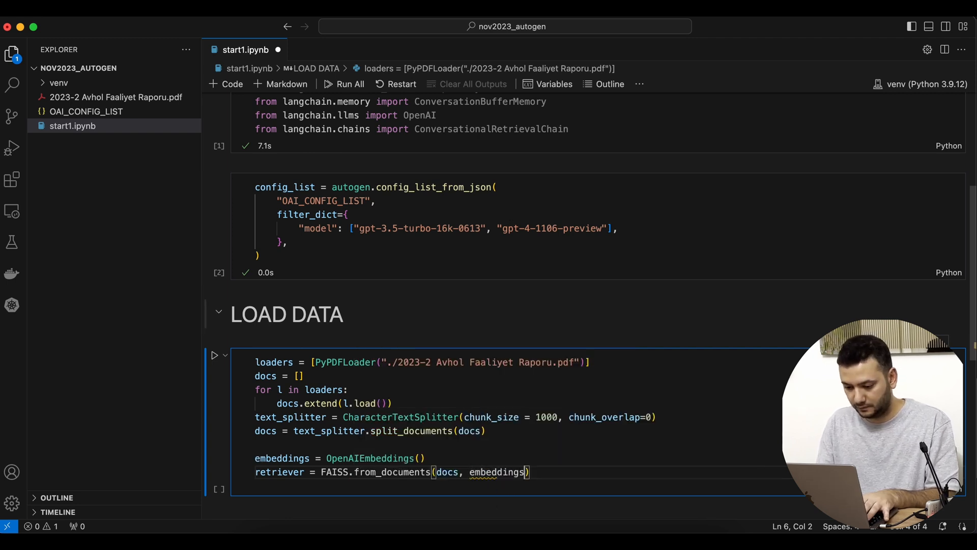
pyautogui.write('.as_retriever()')
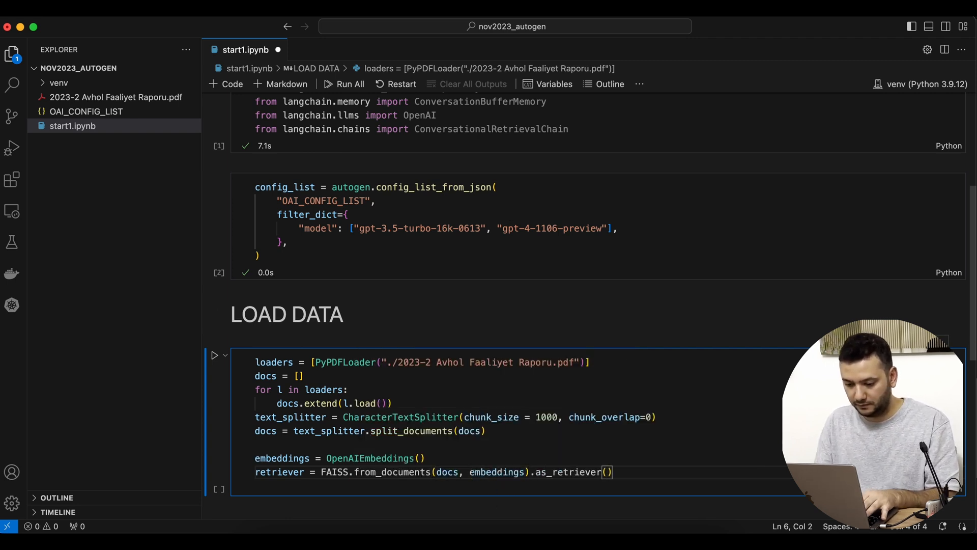
pyautogui.scroll(-3)
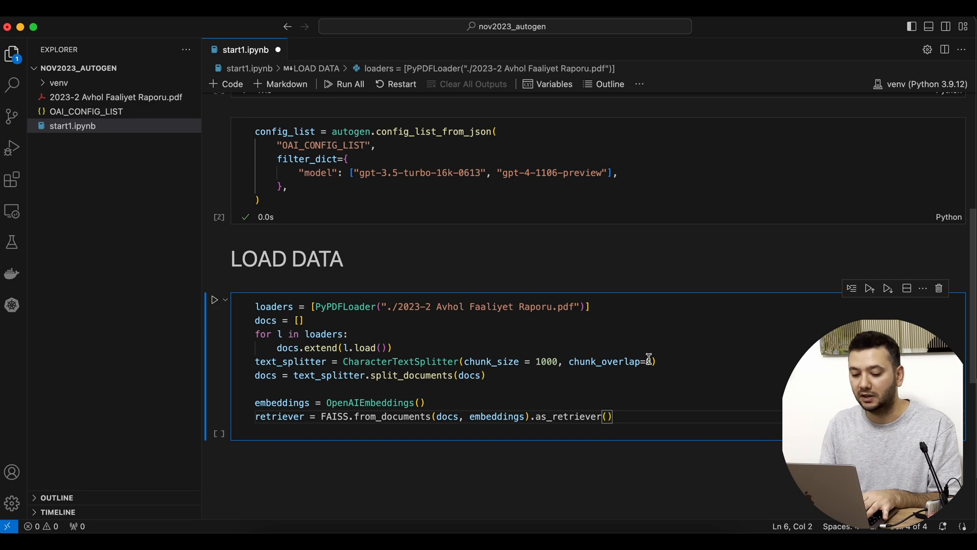
# Step: Install pypdf from the integrated terminal with pip install pypdf
pyautogui.click(214, 300)
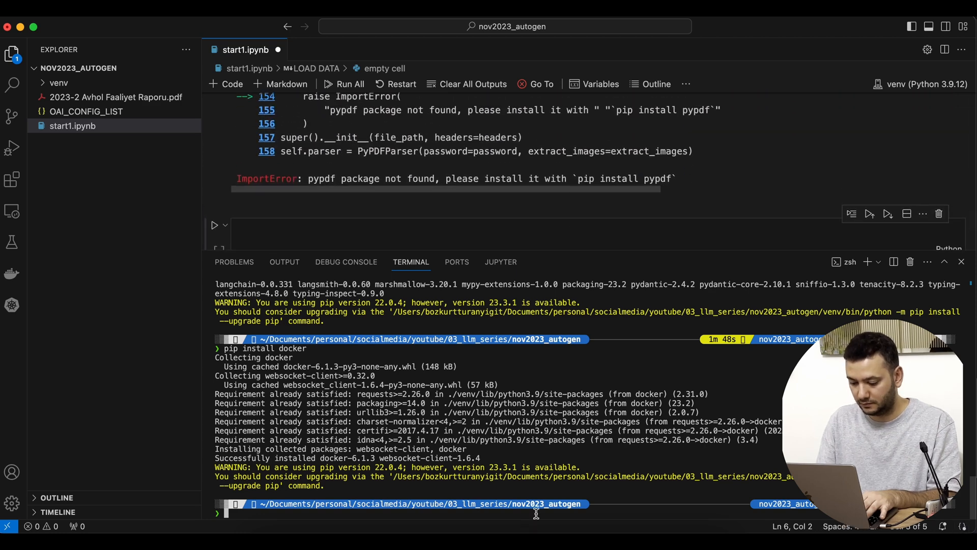
pyautogui.write('pip install')
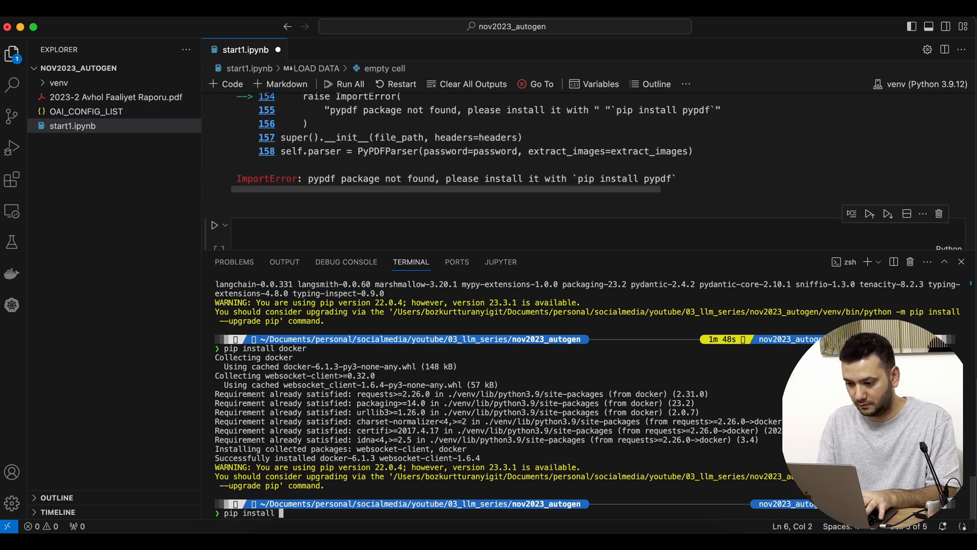
pyautogui.write('pypdf')
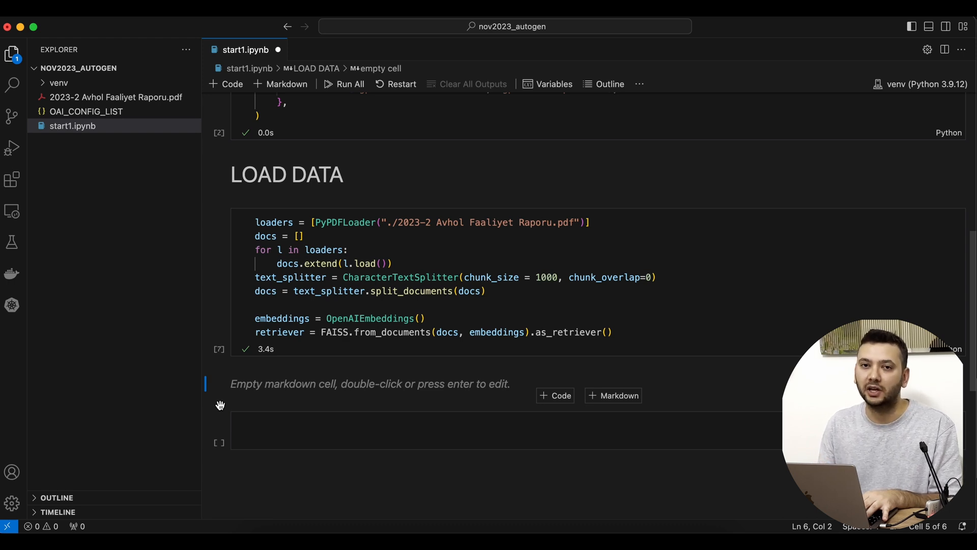
# Step: Add a Create QA Chain heading and start ConversationalRetrievalChain.from_llm with ChatOpenAI gpt-4-1106-preview, temperature 0
pyautogui.write('## Create Q')
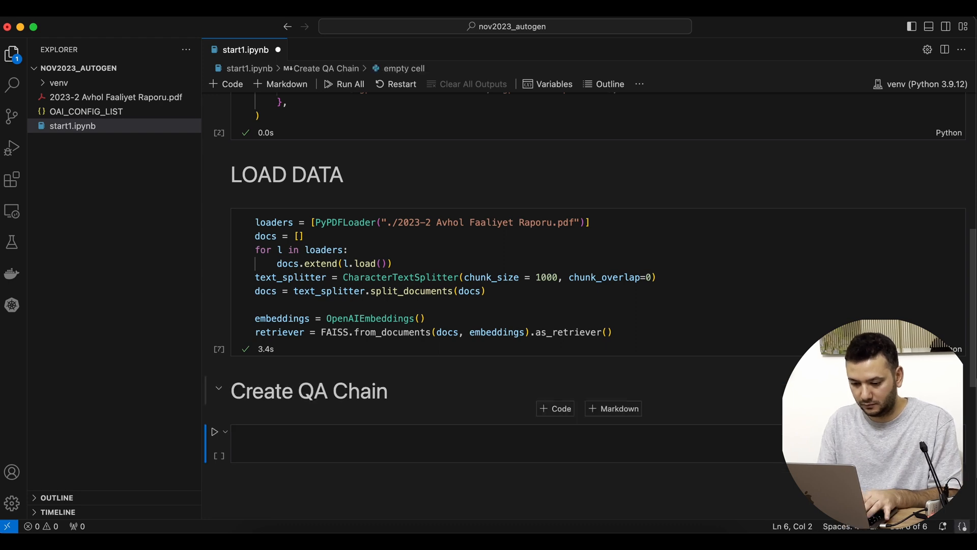
pyautogui.write('qa = ConversationalRetrievalChain')
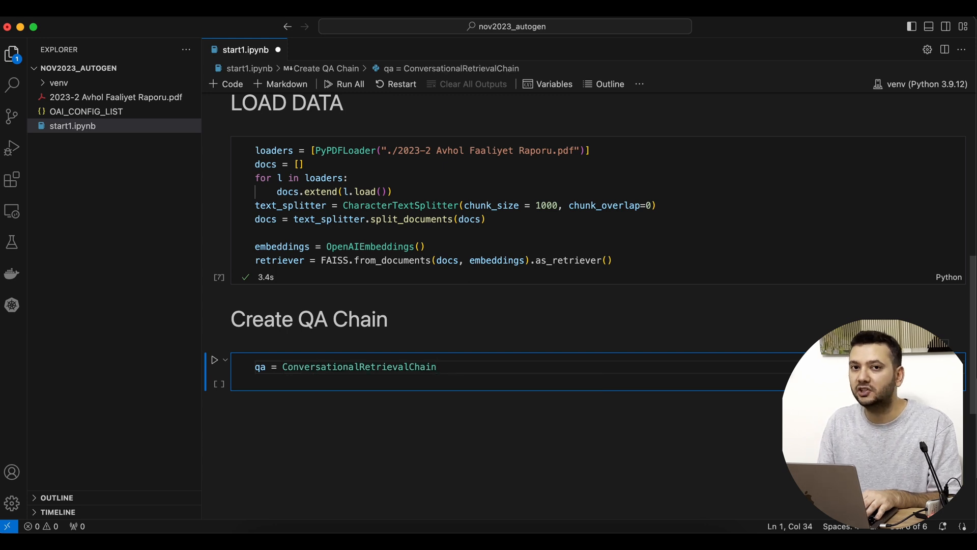
pyautogui.write('.from_llm(')
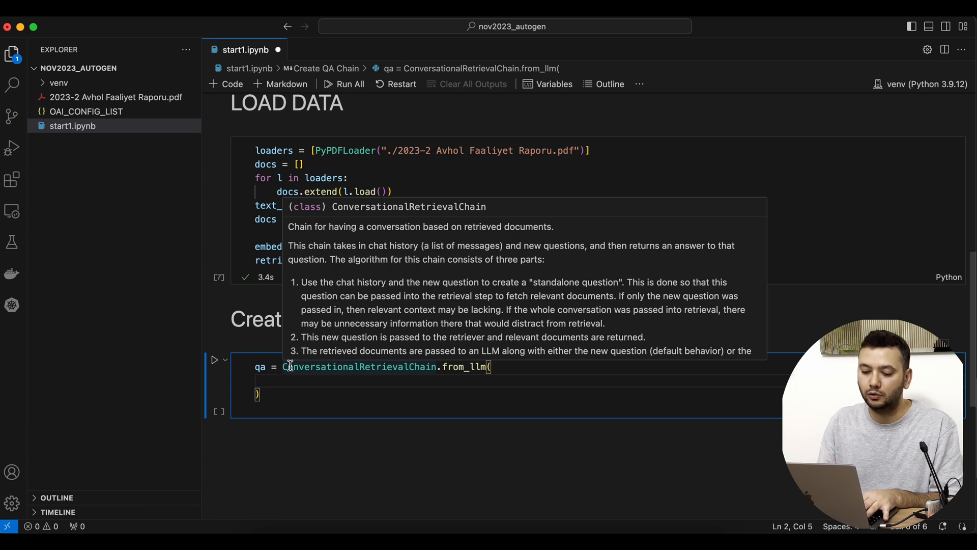
pyautogui.write('Cha')
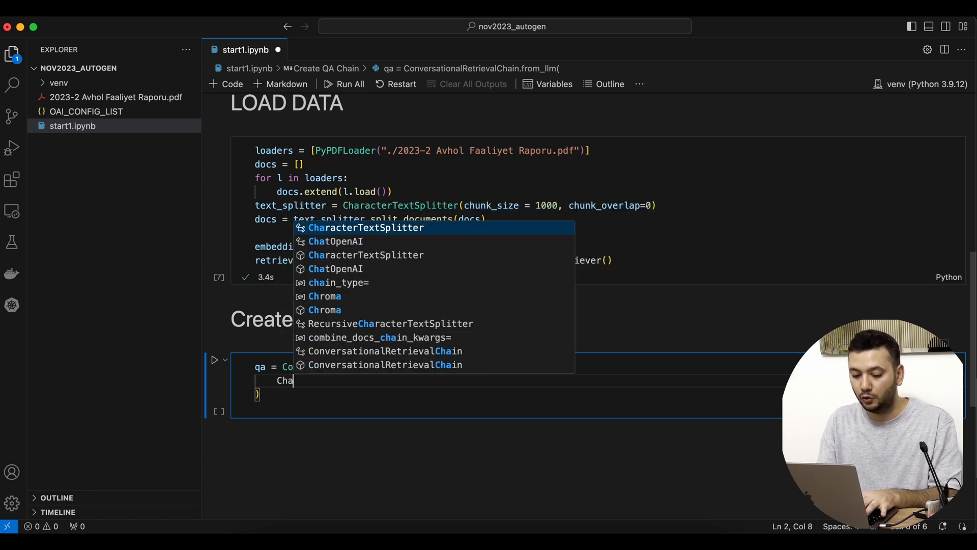
pyautogui.click(336, 241)
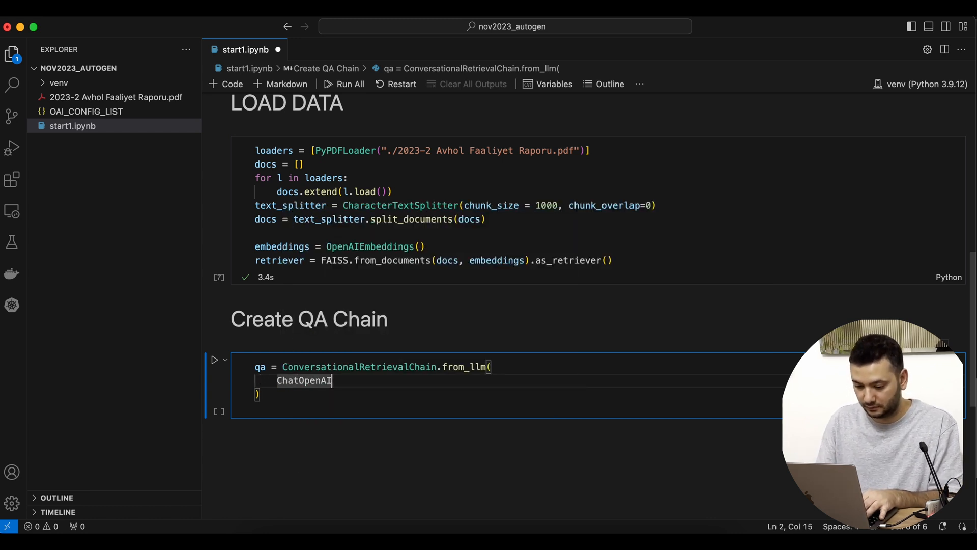
pyautogui.write('(temperature=0)')
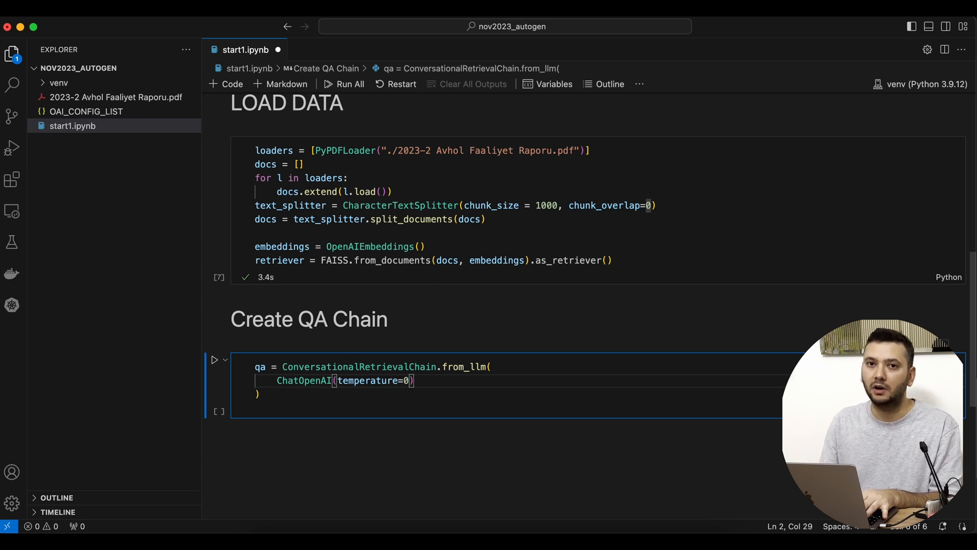
pyautogui.write(', model="gpt-4-1106-preview"')
pyautogui.write('retriever,')
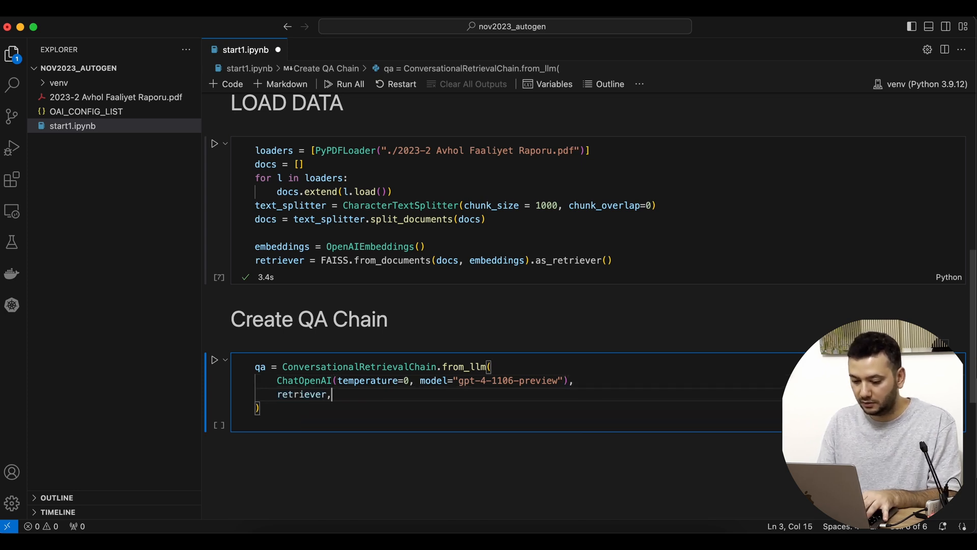
# Step: Add ConversationBufferMemory with chat_history key and a test question query to the chain cell
pyautogui.write('memory=')
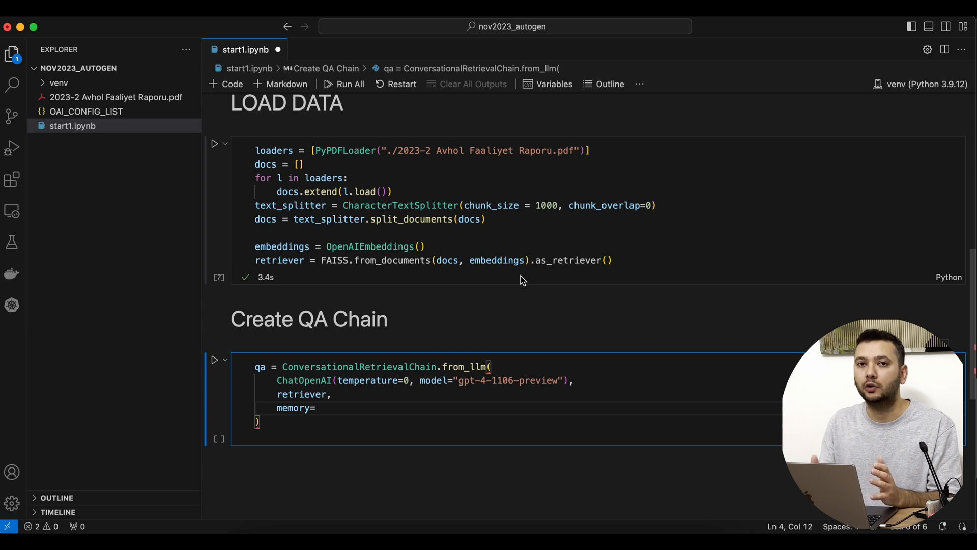
pyautogui.write("ConversationBufferMemory(memory_key='chat_history', return_messages=True)")
pyautogui.write("result = qa({'quest")
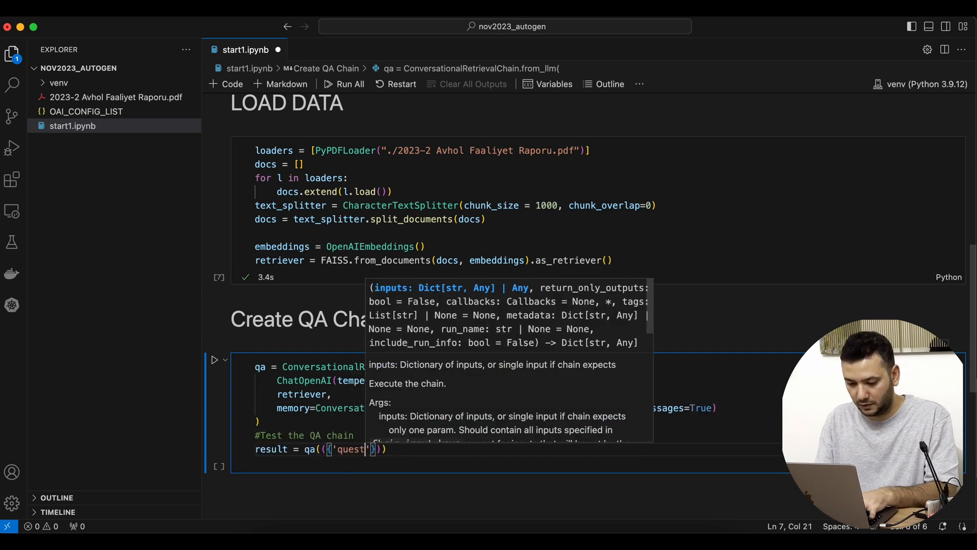
pyautogui.write("ion':")
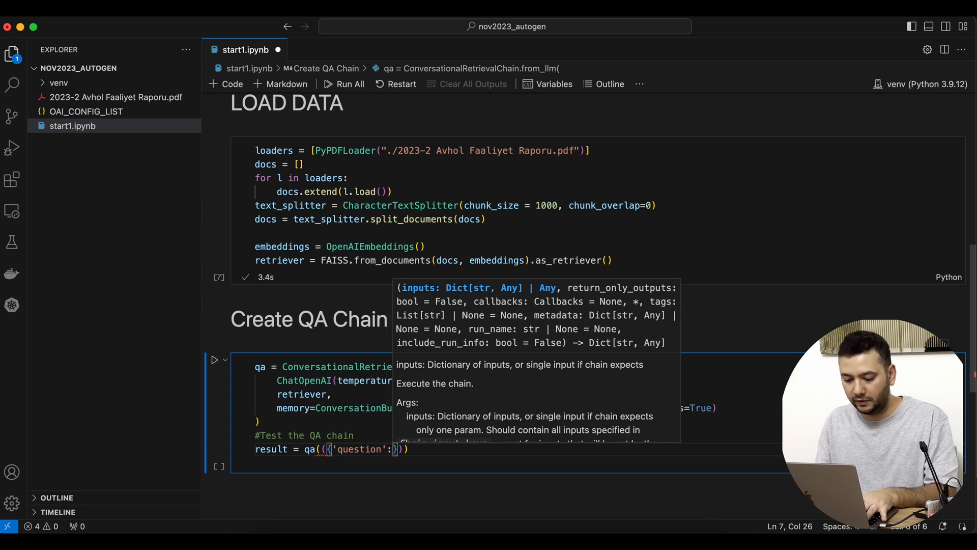
pyautogui.write("'")
pyautogui.write('print(result["answer"])')
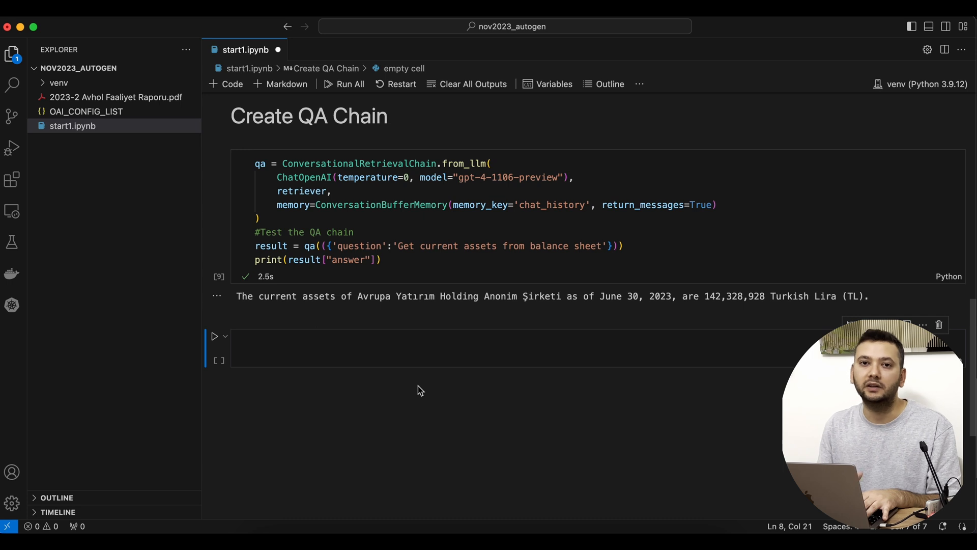
pyautogui.moveTo(222, 360)
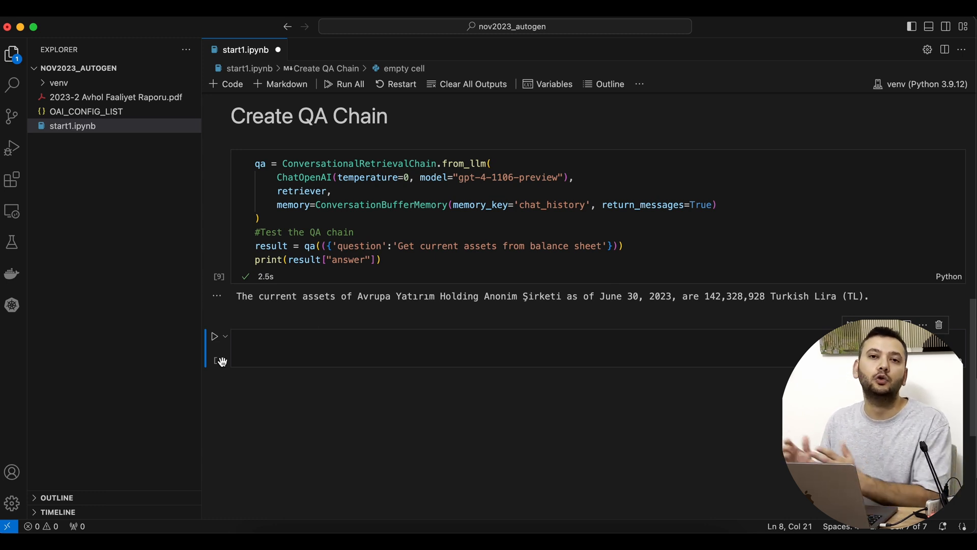
# Step: Begin typing a def in the new code cell after the QA function
pyautogui.write('def')
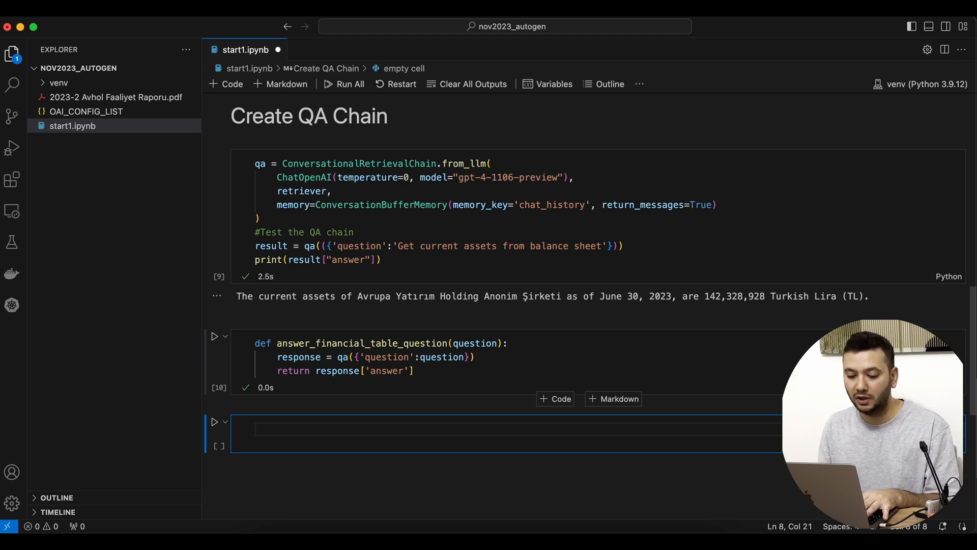
pyautogui.moveTo(411, 453)
pyautogui.write('"request_timeout":600,')
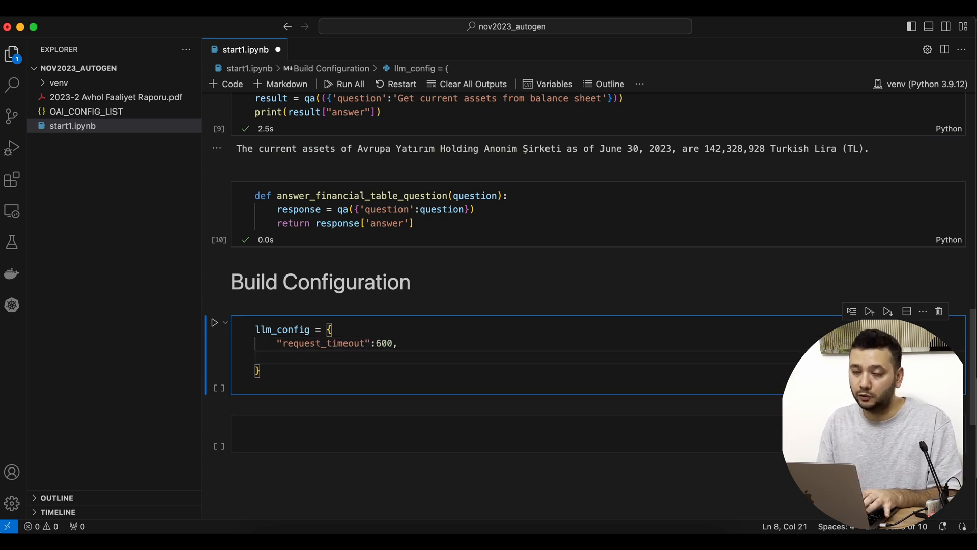
# Step: Add seed 42, temperature 0 and an answer_financial_table_question function schema with description to llm_config
pyautogui.write('"seed":42,')
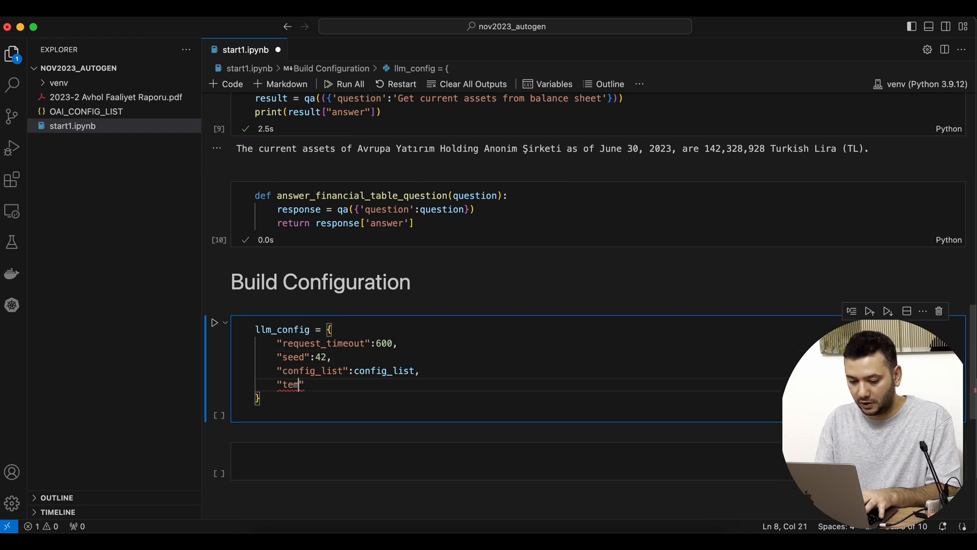
pyautogui.write('perature":')
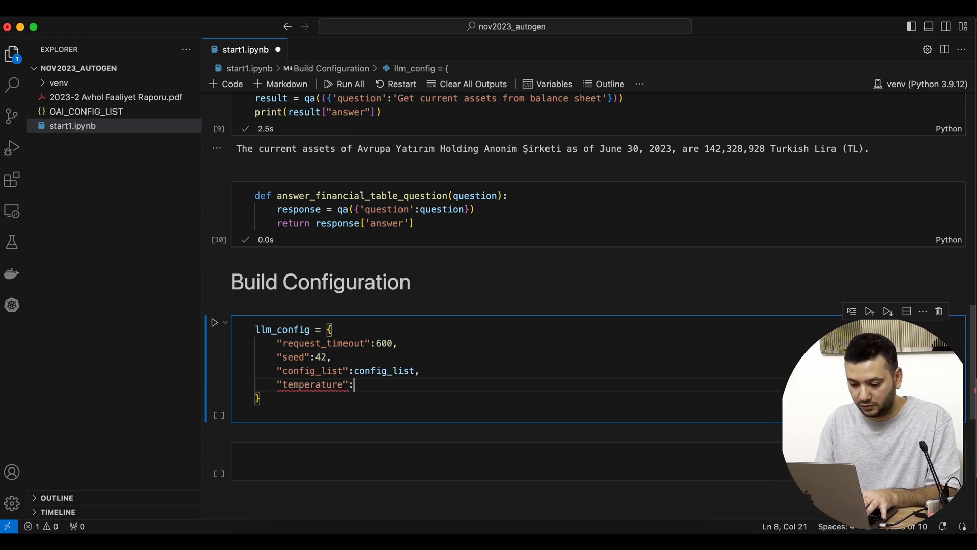
pyautogui.write('0,')
pyautogui.write('"name":"')
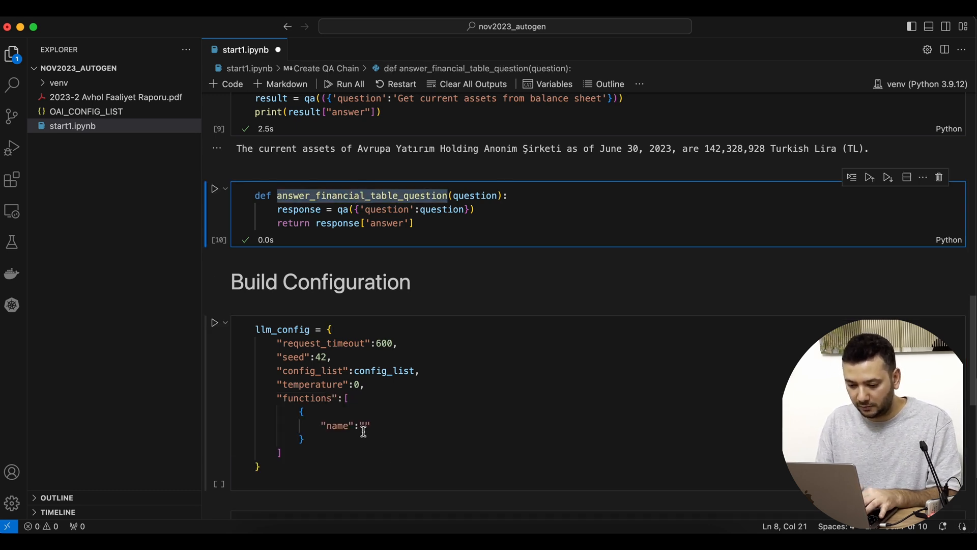
pyautogui.write('answer_financial_table_question')
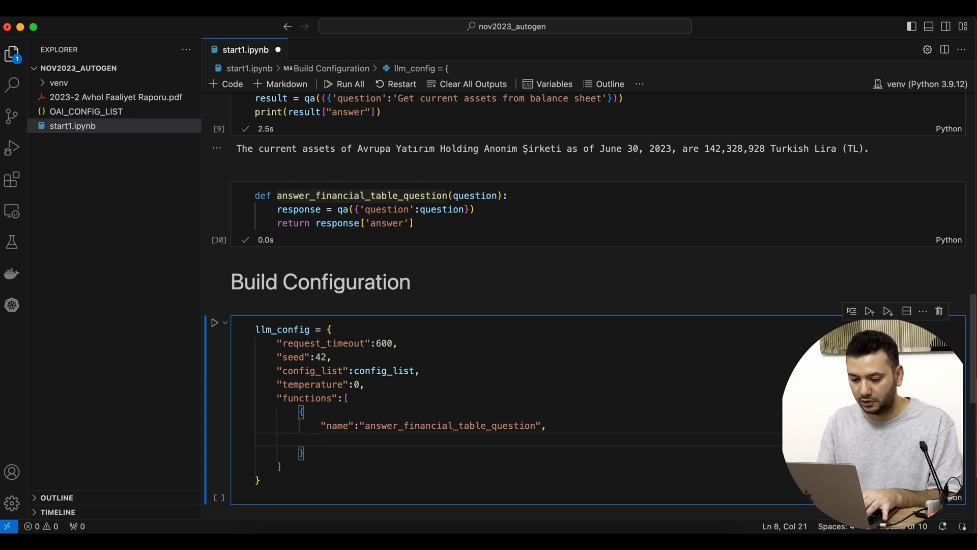
pyautogui.write('"description":"Answer any financial table related question(e.g balance sheet)",')
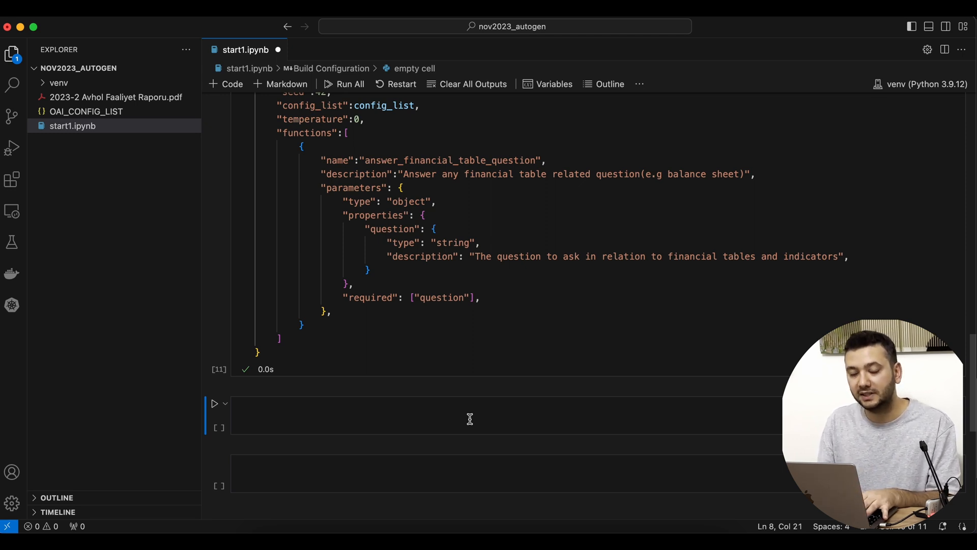
# Step: Define the Assistant agent and a user proxy with max_consecutive_auto_reply=10
pyautogui.write('# Create an assistant agent\\nassitant = autogen.AssistantAgent(\\n    name="Assistant",\\n    llm_config=llm_config\\n)')
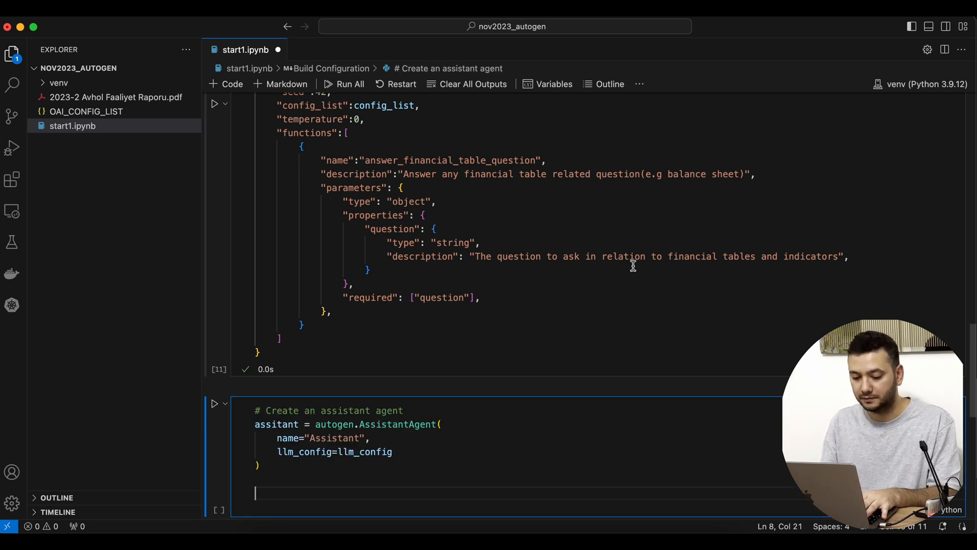
pyautogui.write('# Create user proxy agent')
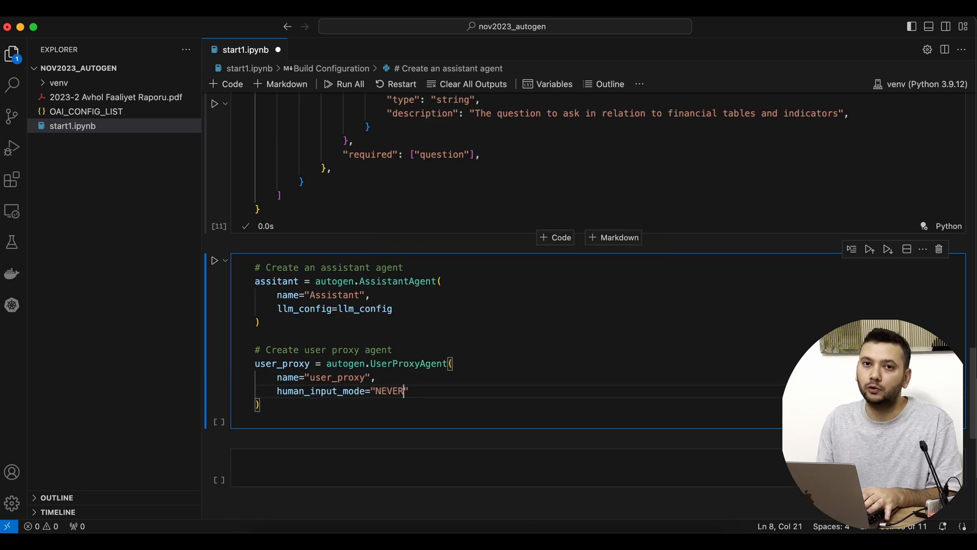
pyautogui.write(',')
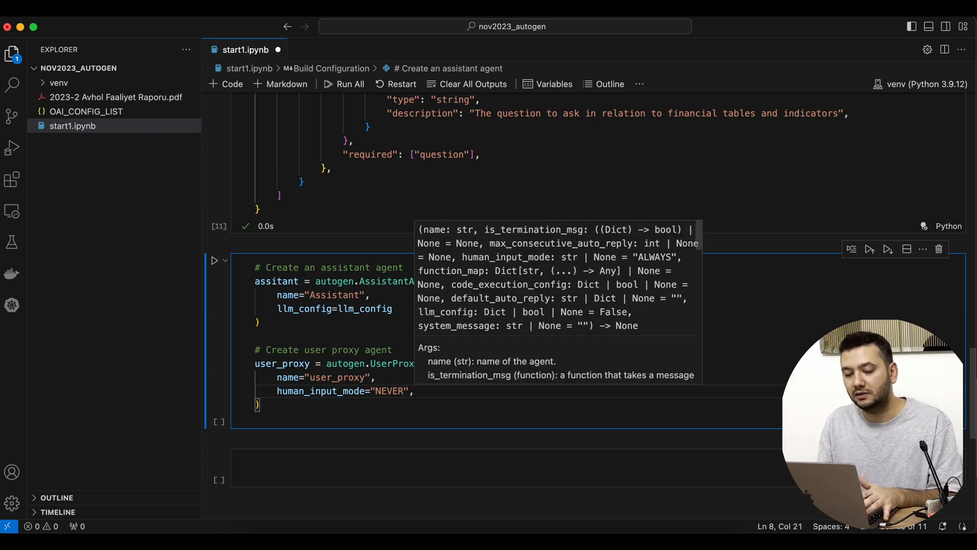
pyautogui.write('max_')
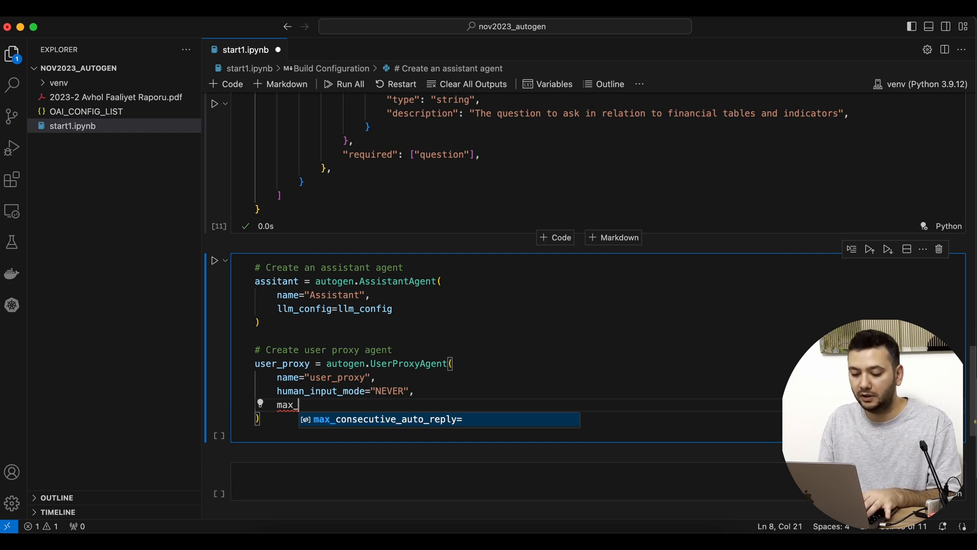
pyautogui.write('consecutive_auto_reply=10,')
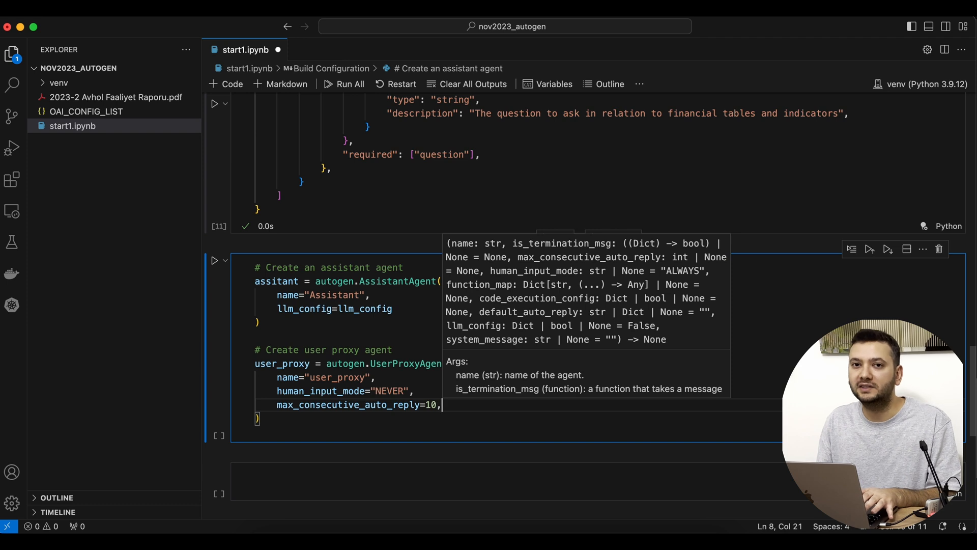
# Step: Give the user proxy a code_execution_config with a work directory
pyautogui.write('code_execution_config=')
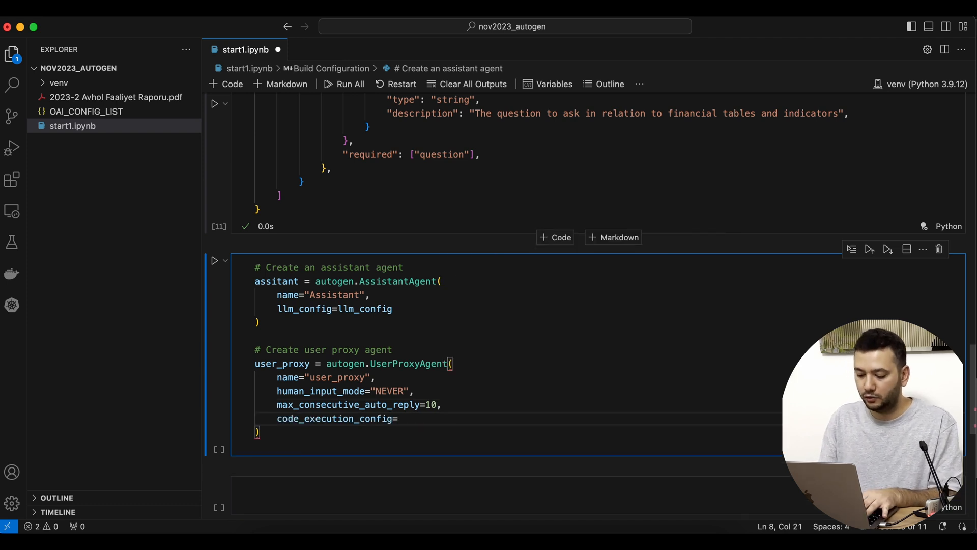
pyautogui.write('{}')
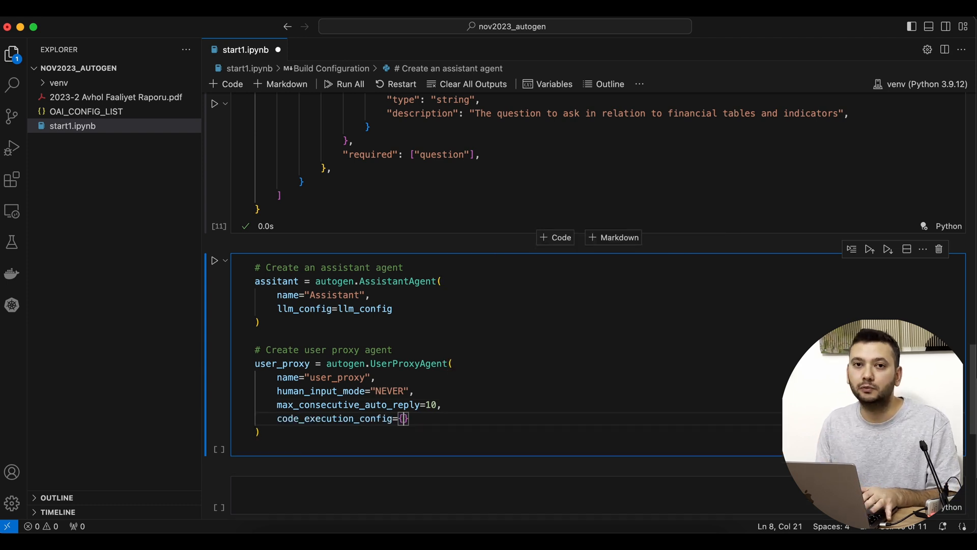
pyautogui.write('""')
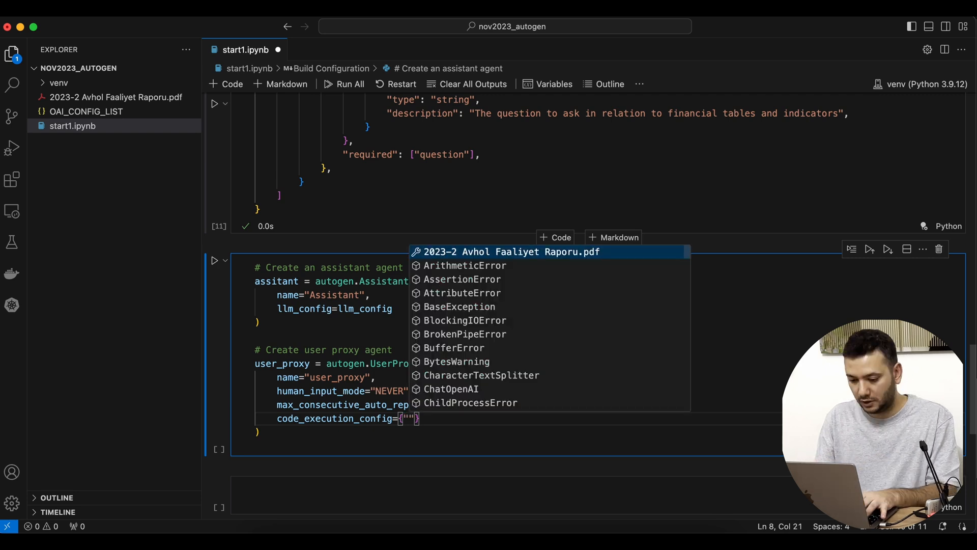
pyautogui.write('work_dir":".", "use_docker":"pandare/panda')
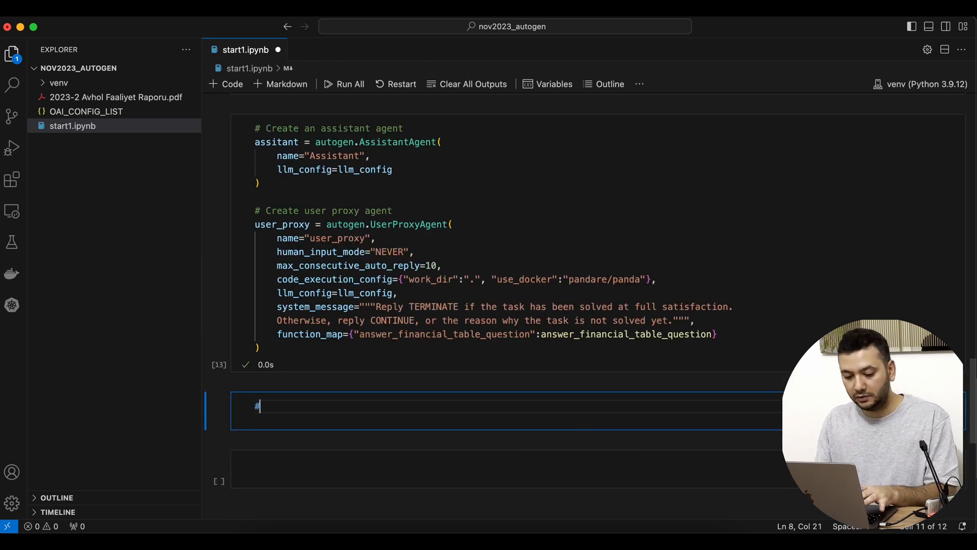
# Step: Add a 'Finally give it its first task' heading and a user_proxy.initiate_chat() cell
pyautogui.write('# Finall')
pyautogui.click(598, 477)
pyautogui.write('user_proxy')
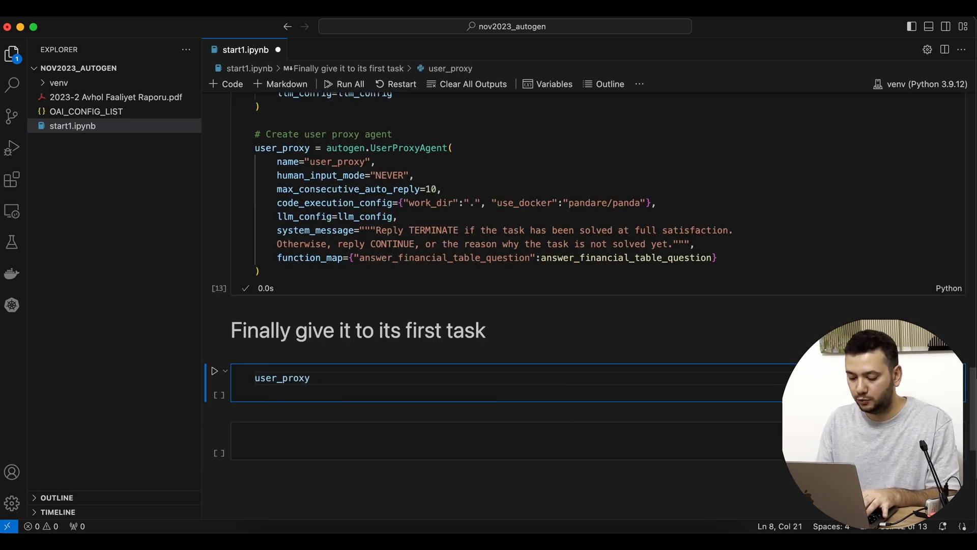
pyautogui.write('.initiate_chat()')
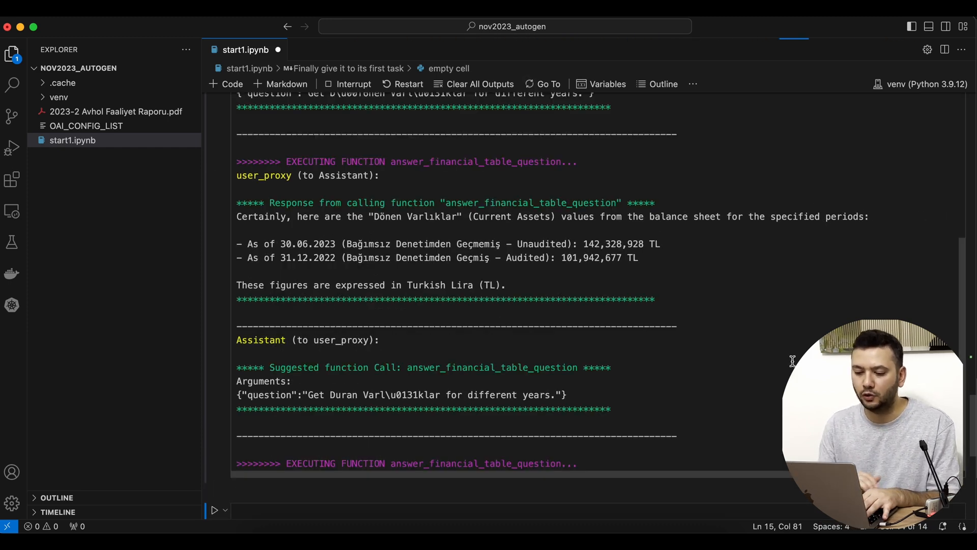
# Step: Scroll through the agent conversation output showing balance-sheet queries and Non-Current Assets figures
pyautogui.scroll(-3)
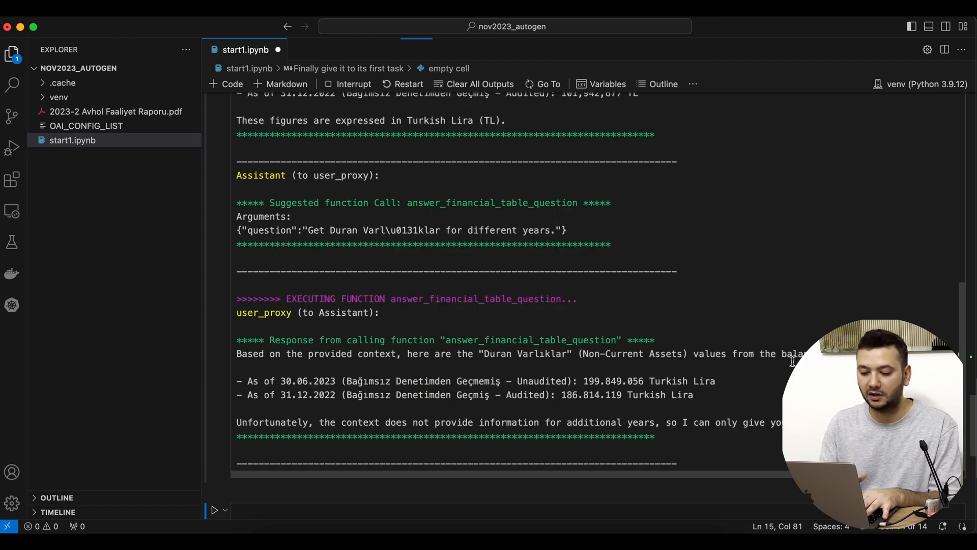
pyautogui.scroll(-3)
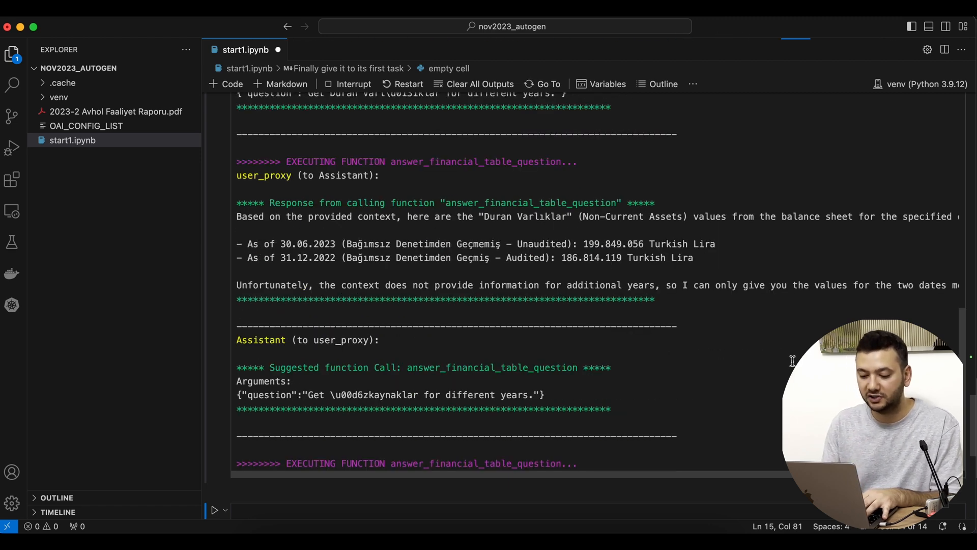
pyautogui.moveTo(219, 309)
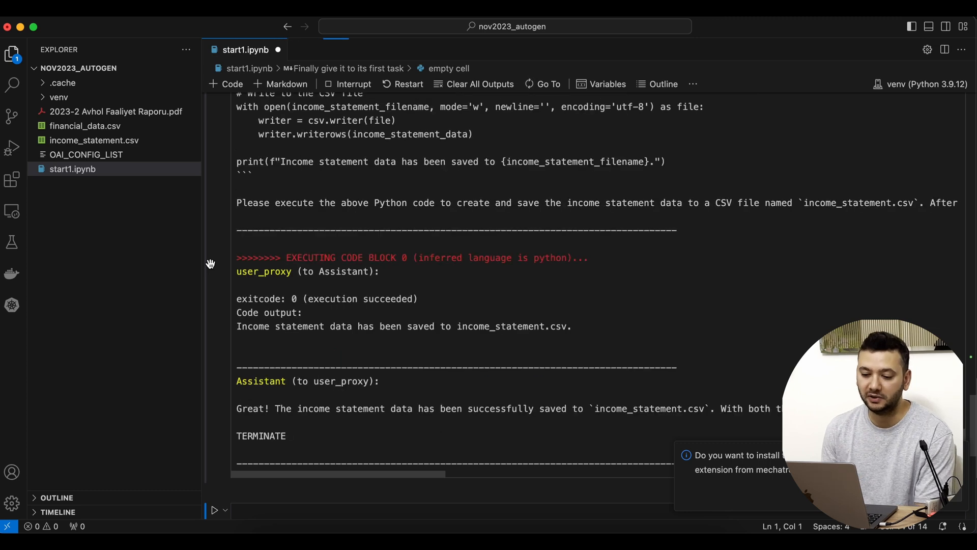
pyautogui.scroll(-3)
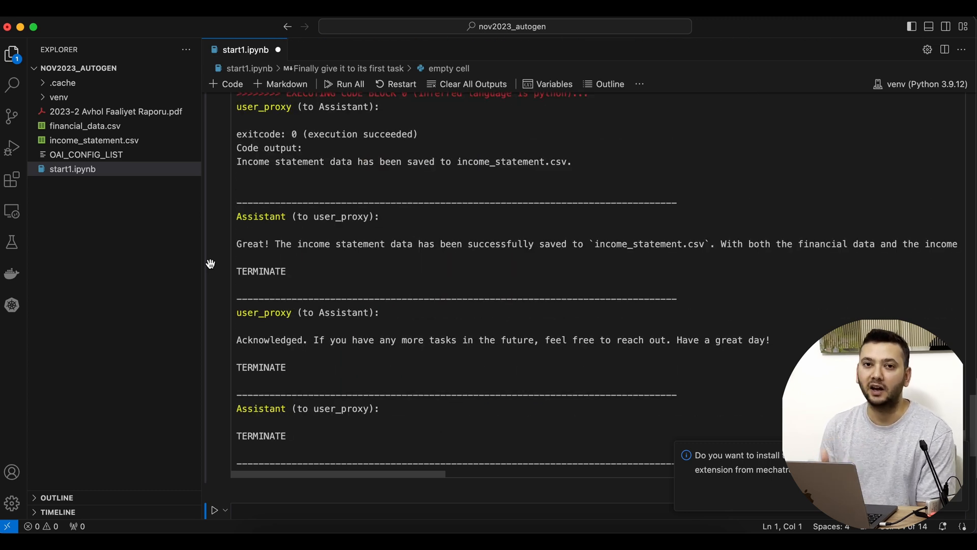
pyautogui.scroll(-3)
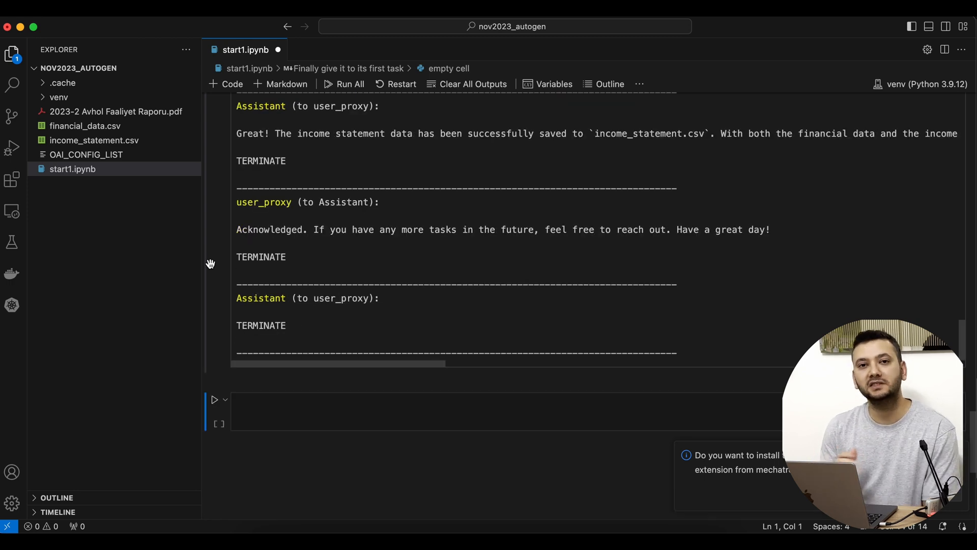
pyautogui.moveTo(215, 263)
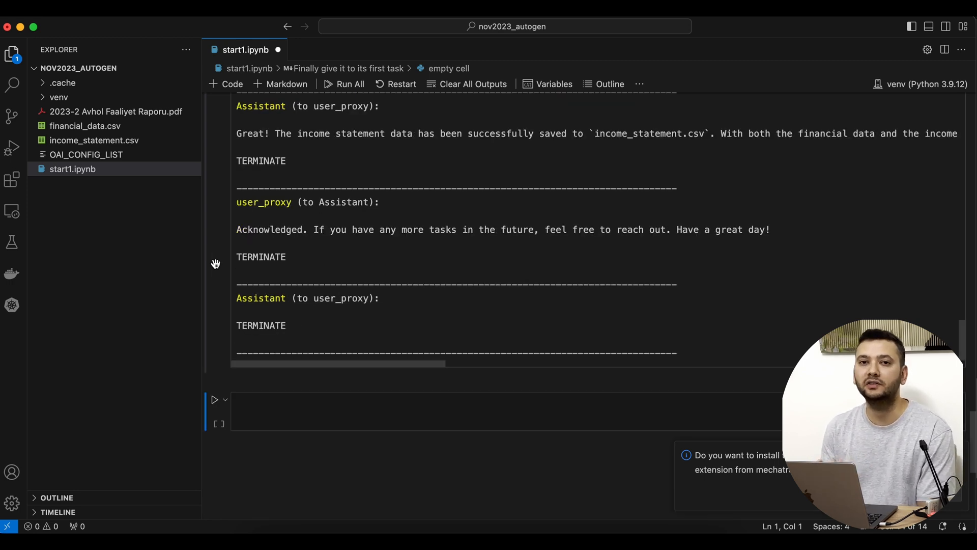